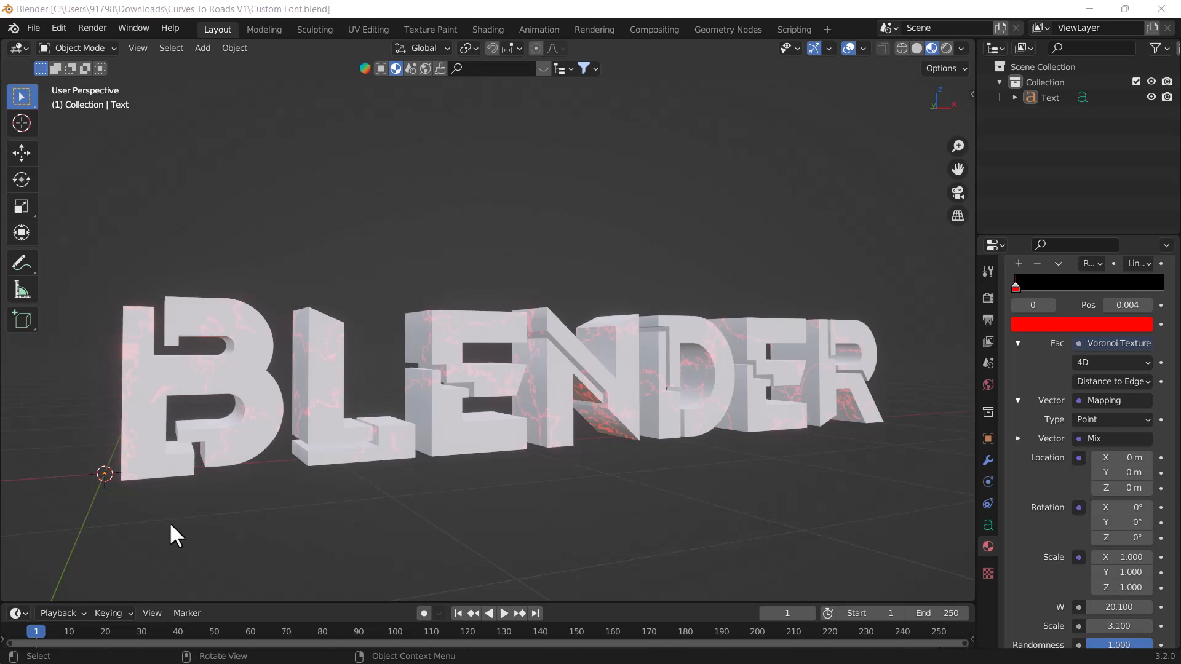
{"action": "mouse_move", "coordinate": [466, 388]}
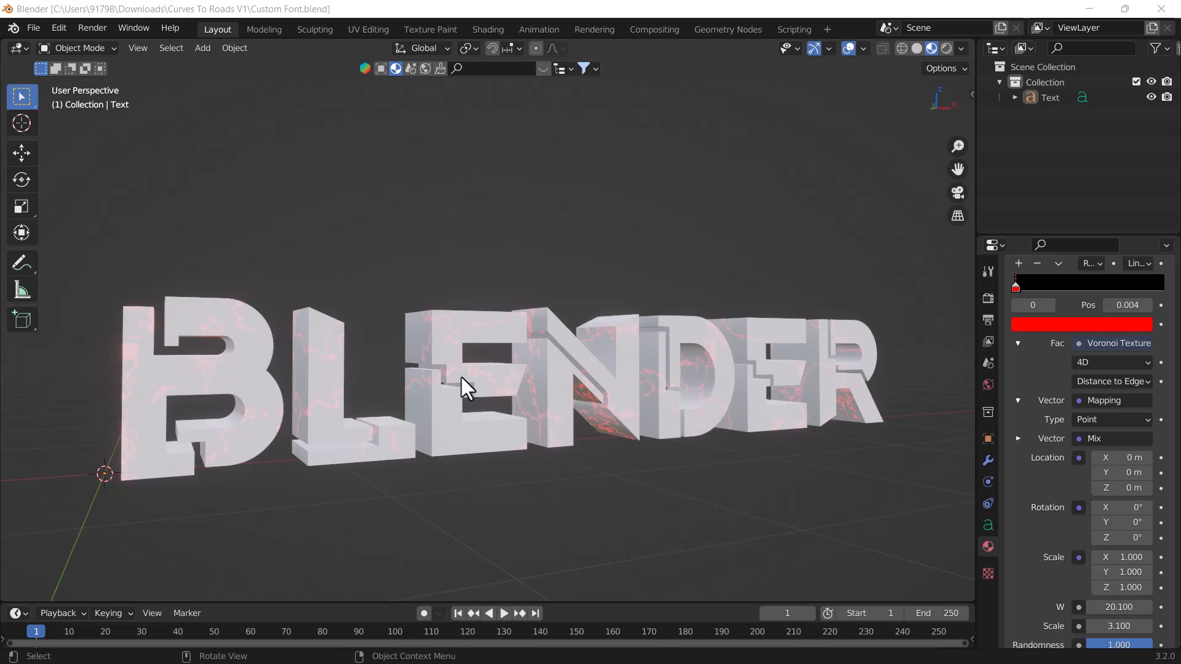
{"action": "mouse_move", "coordinate": [591, 378]}
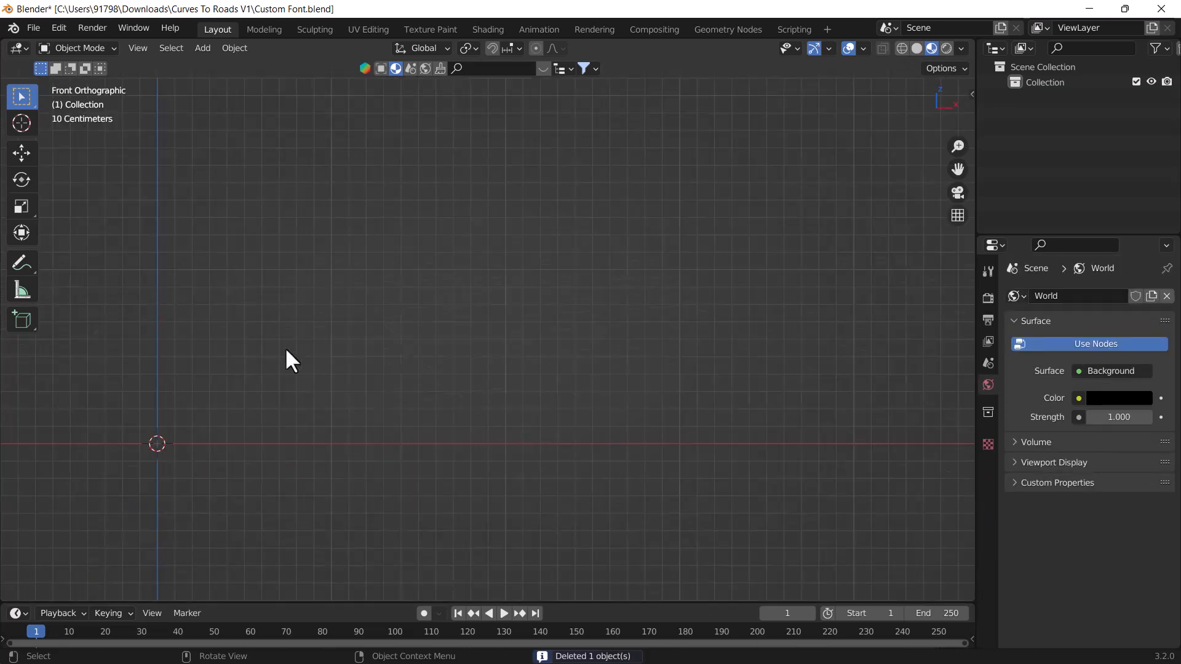
Add a new Text object aligned to the front view, replacing the old model
{"action": "left_click", "coordinate": [201, 48]}
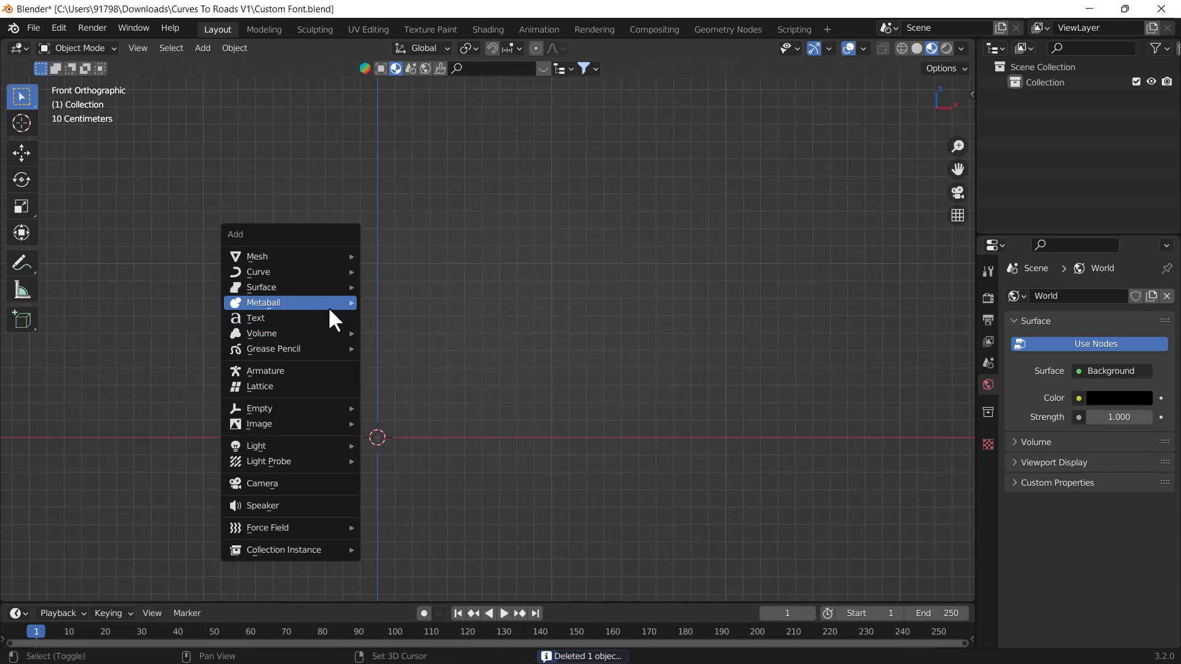
{"action": "mouse_move", "coordinate": [301, 317]}
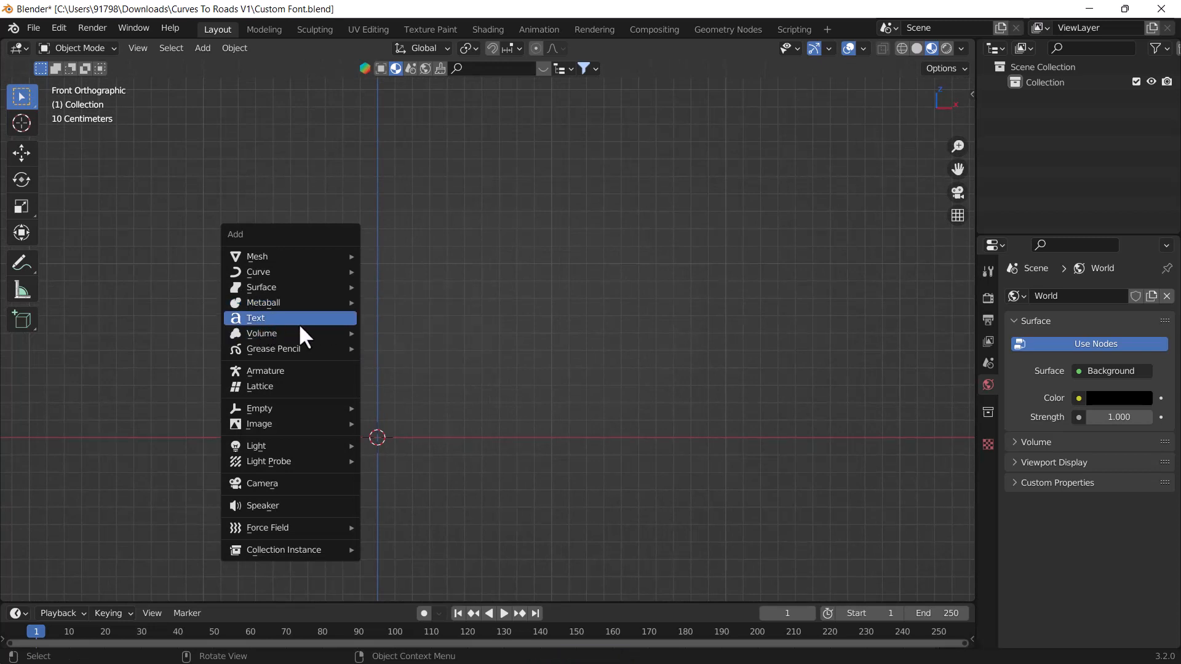
{"action": "left_click", "coordinate": [256, 317]}
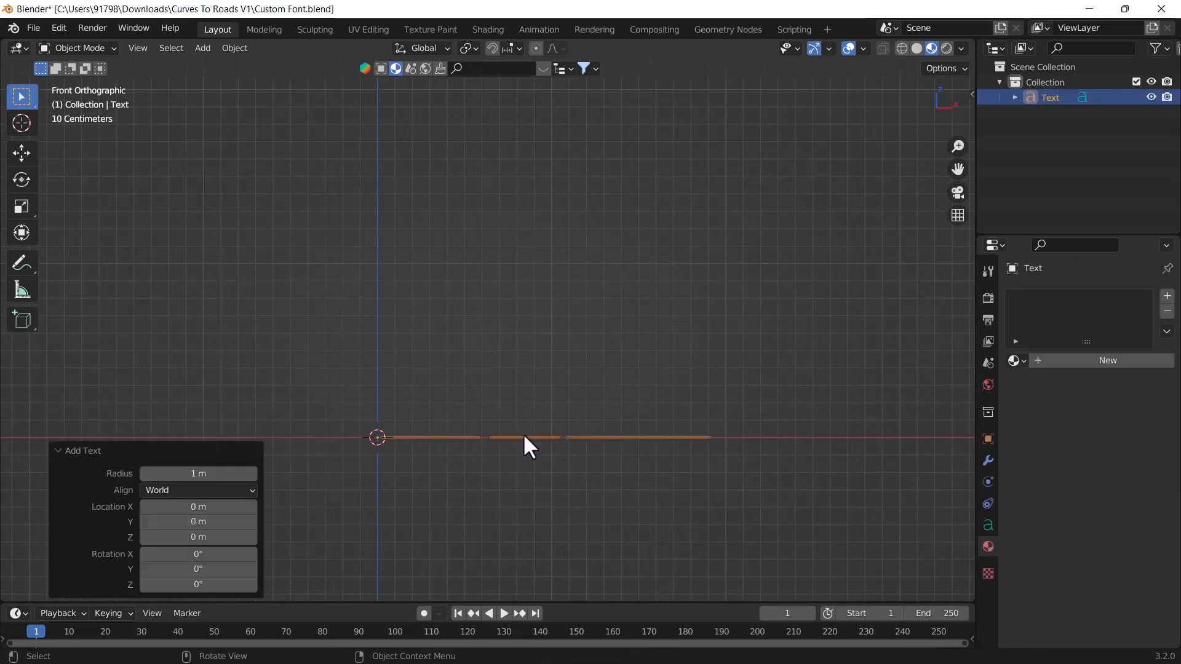
{"action": "mouse_move", "coordinate": [71, 506]}
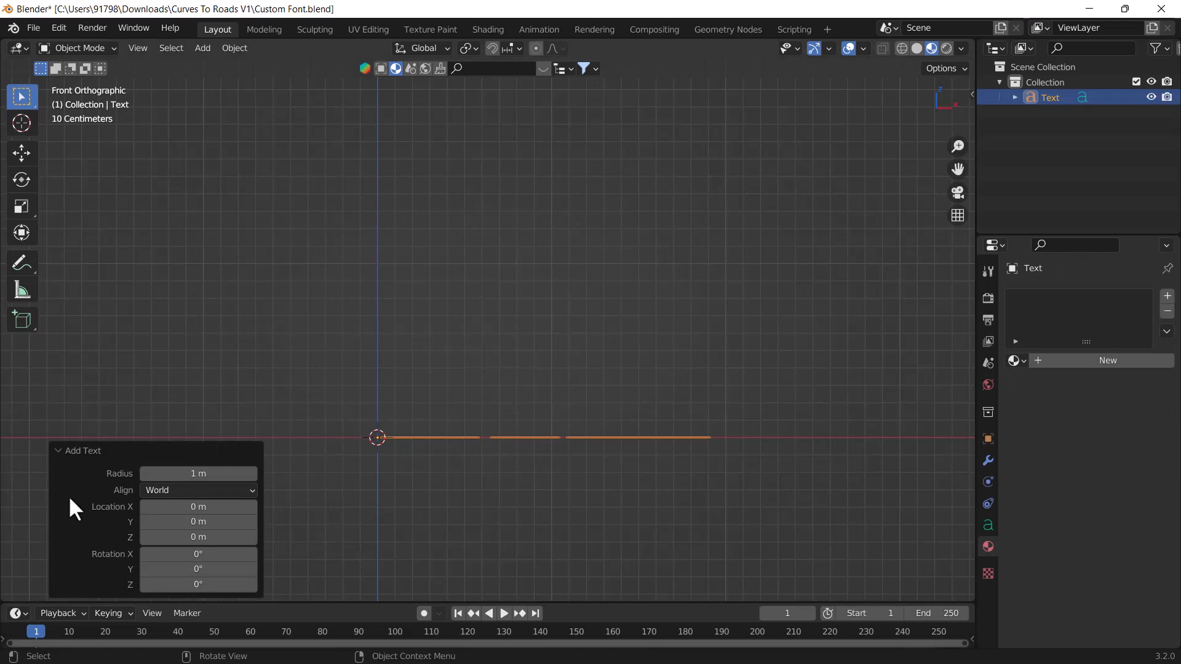
{"action": "left_click", "coordinate": [198, 490]}
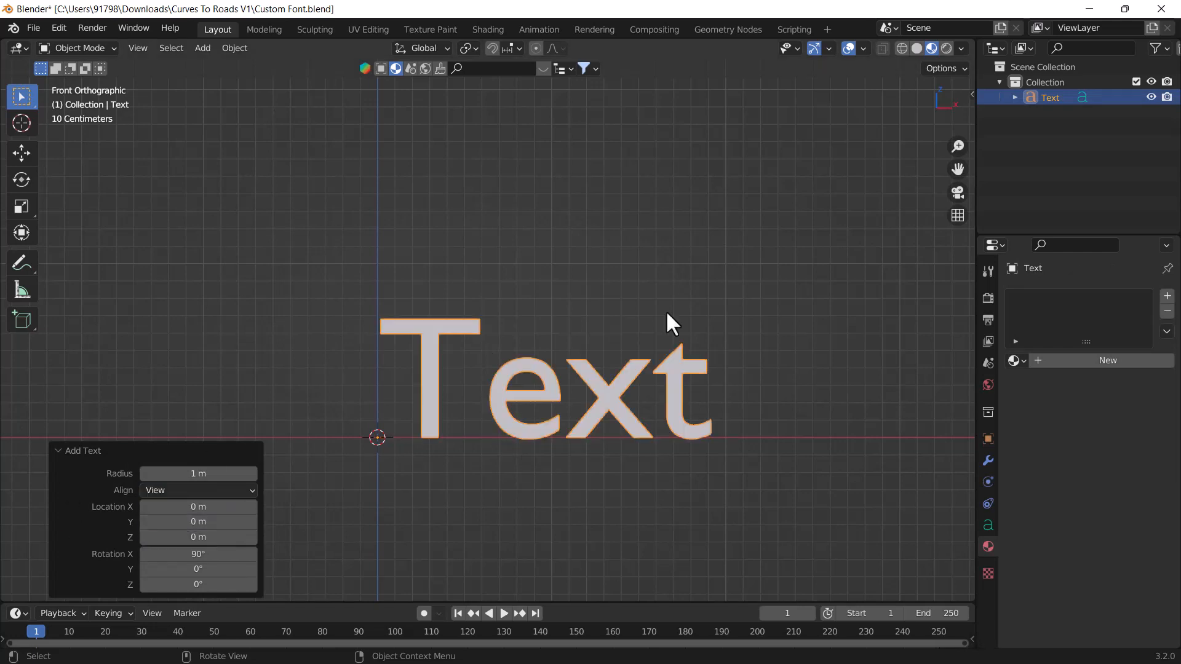
{"action": "mouse_move", "coordinate": [688, 511]}
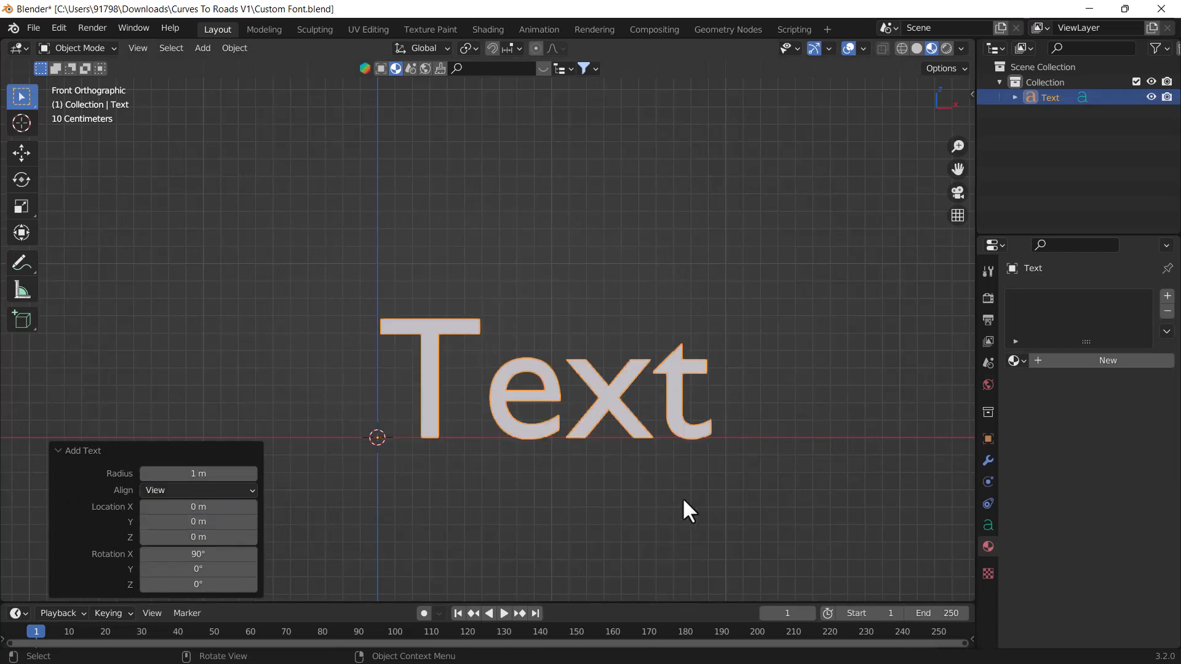
{"action": "mouse_move", "coordinate": [596, 503]}
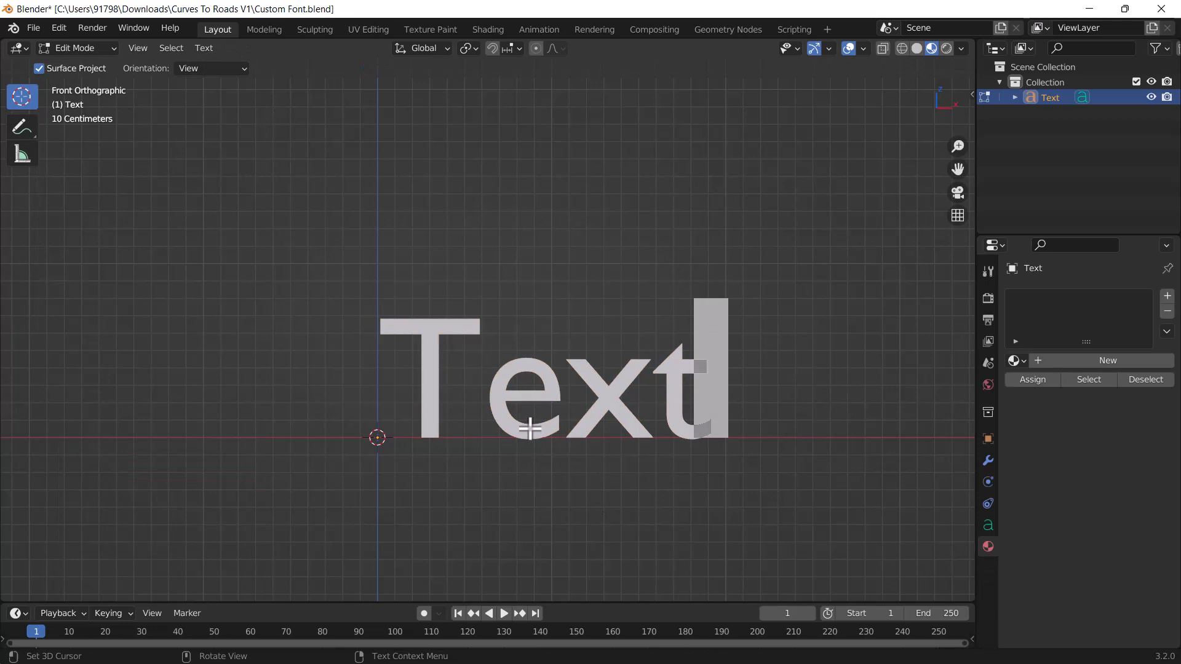
Erase the default 'Text' wording and type 'Blender' in Edit Mode
{"action": "key", "text": "Delete"}
{"action": "type", "text": "Blendr"}
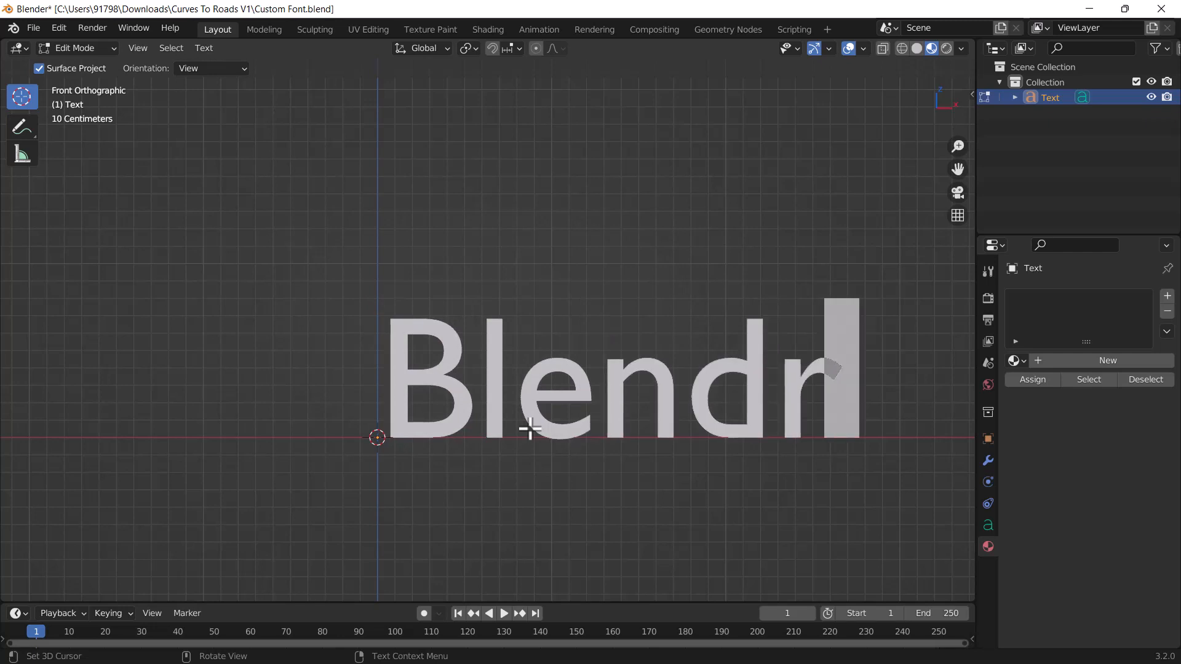
{"action": "type", "text": "e"}
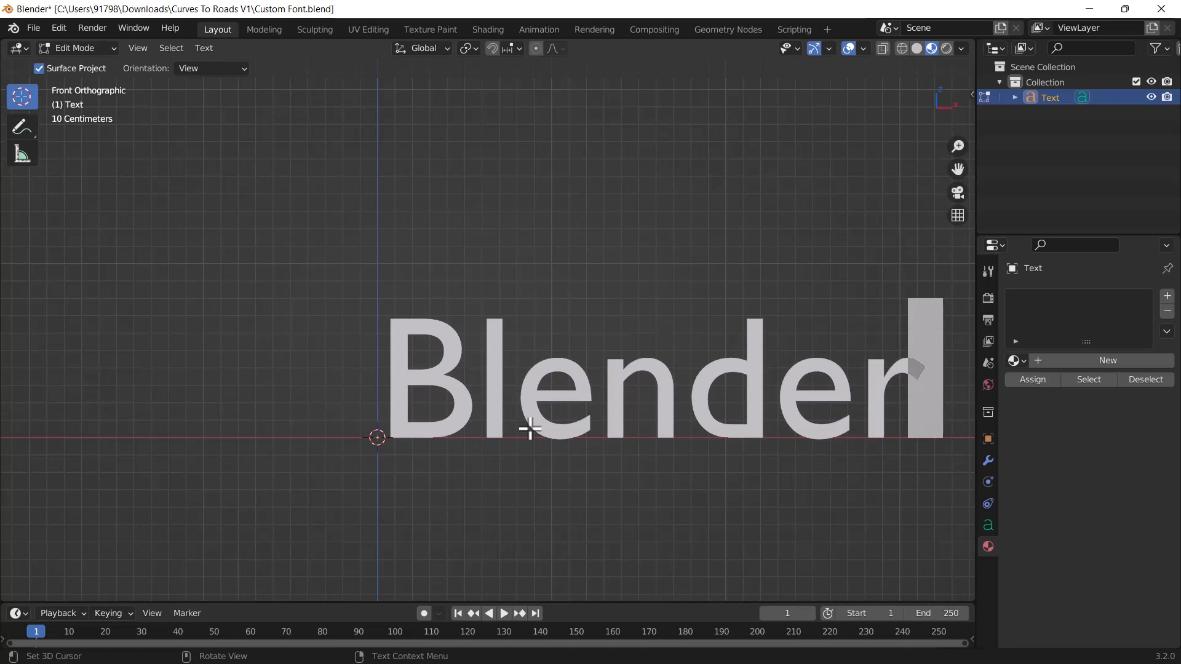
{"action": "mouse_move", "coordinate": [695, 158]}
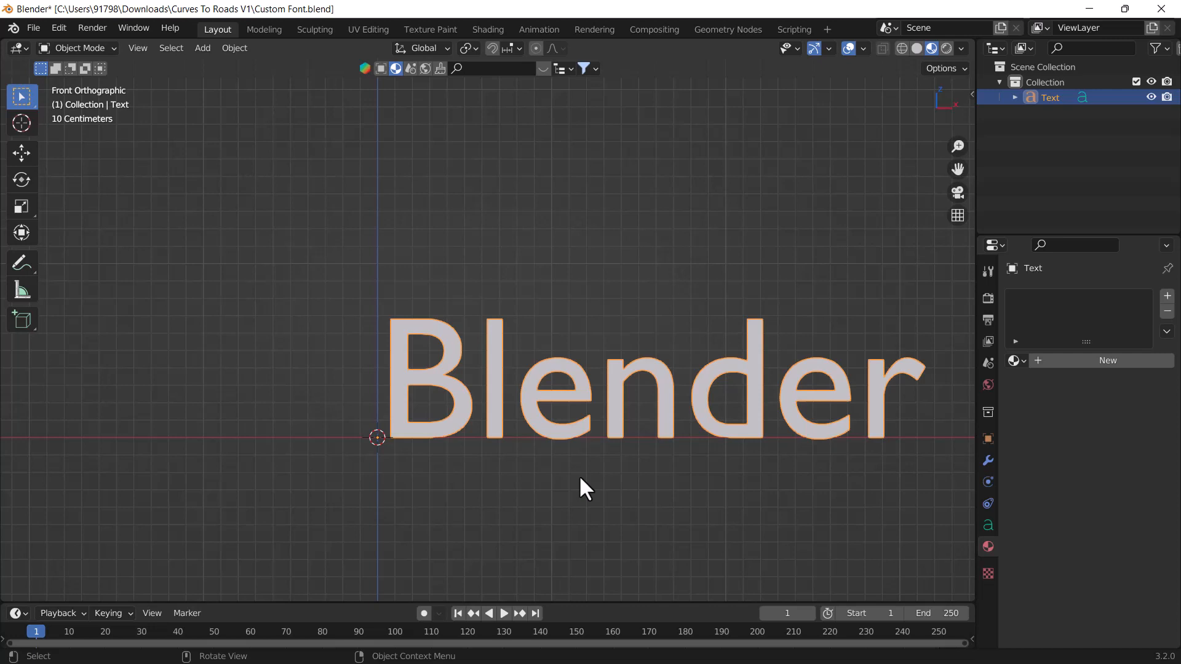
{"action": "mouse_move", "coordinate": [748, 432]}
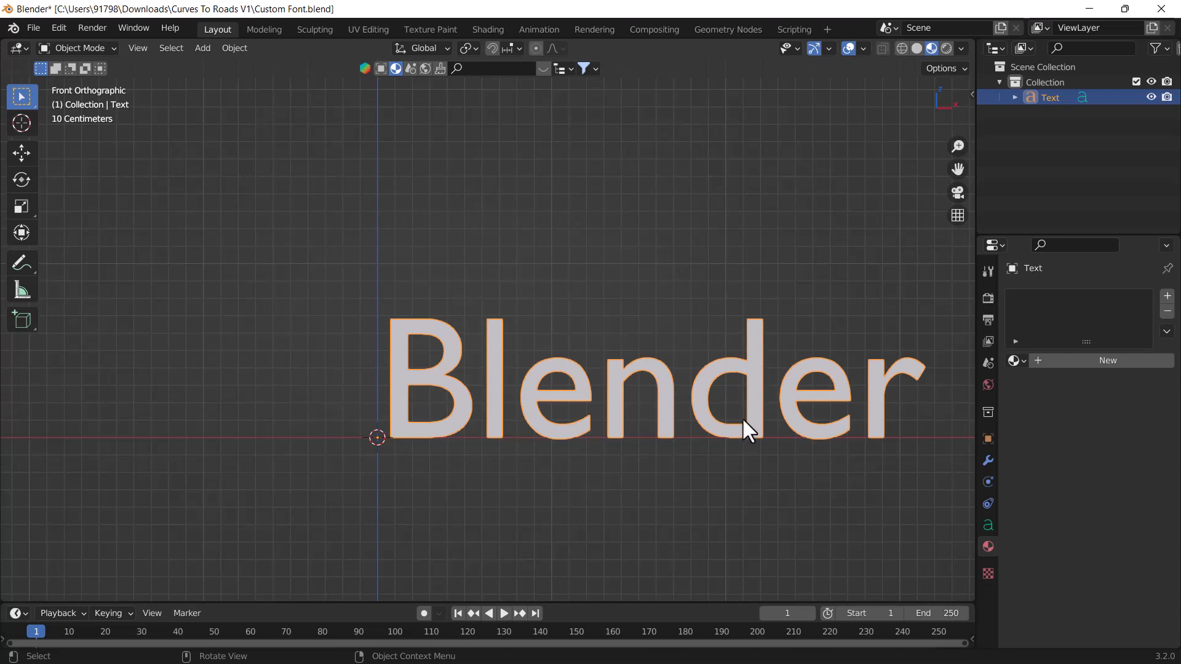
{"action": "mouse_move", "coordinate": [975, 524]}
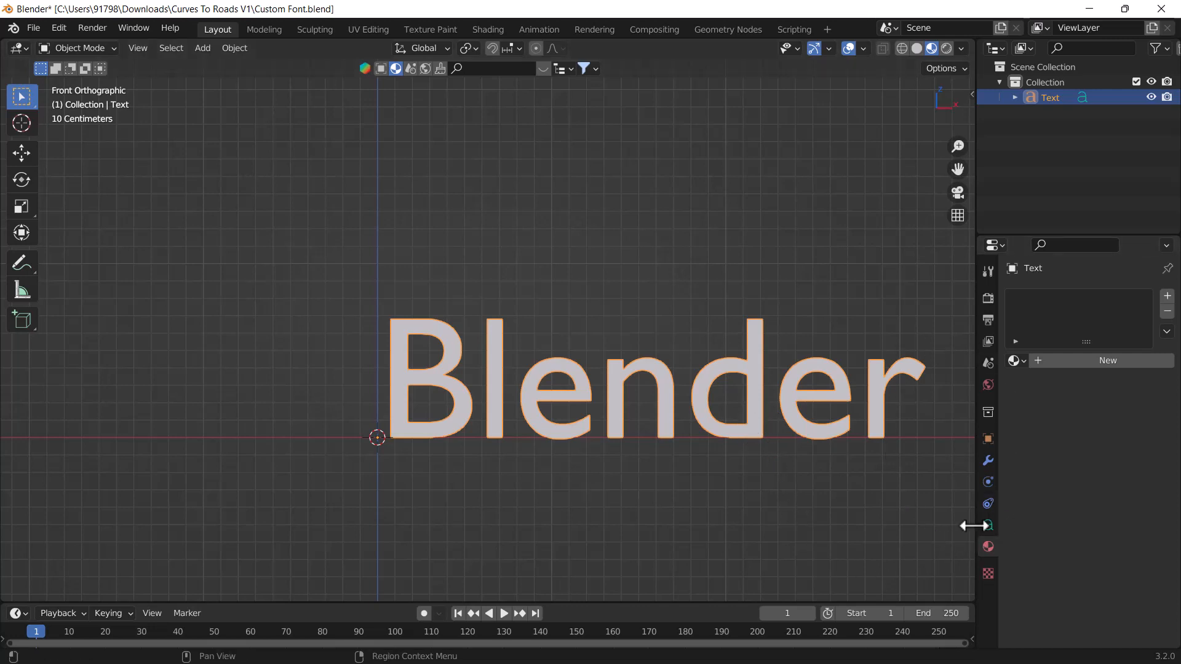
Show the Object Data Properties for the Blender text object
{"action": "left_click", "coordinate": [988, 525]}
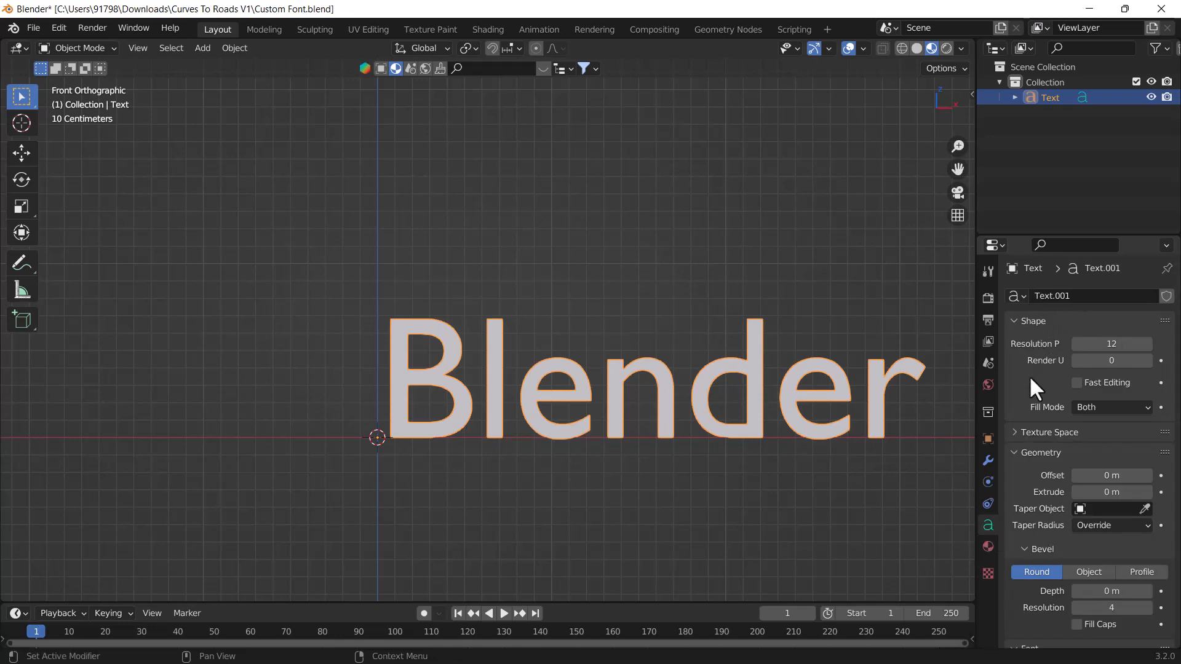
{"action": "mouse_move", "coordinate": [1050, 474]}
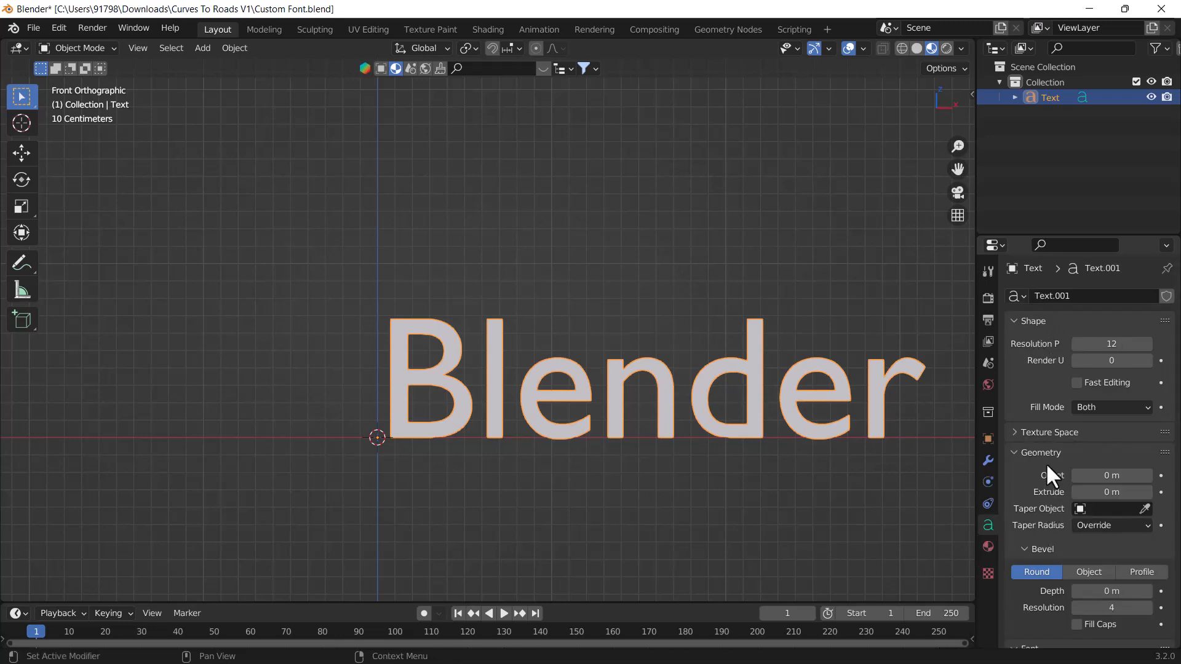
{"action": "scroll", "scroll_direction": "down", "scroll_amount": 3}
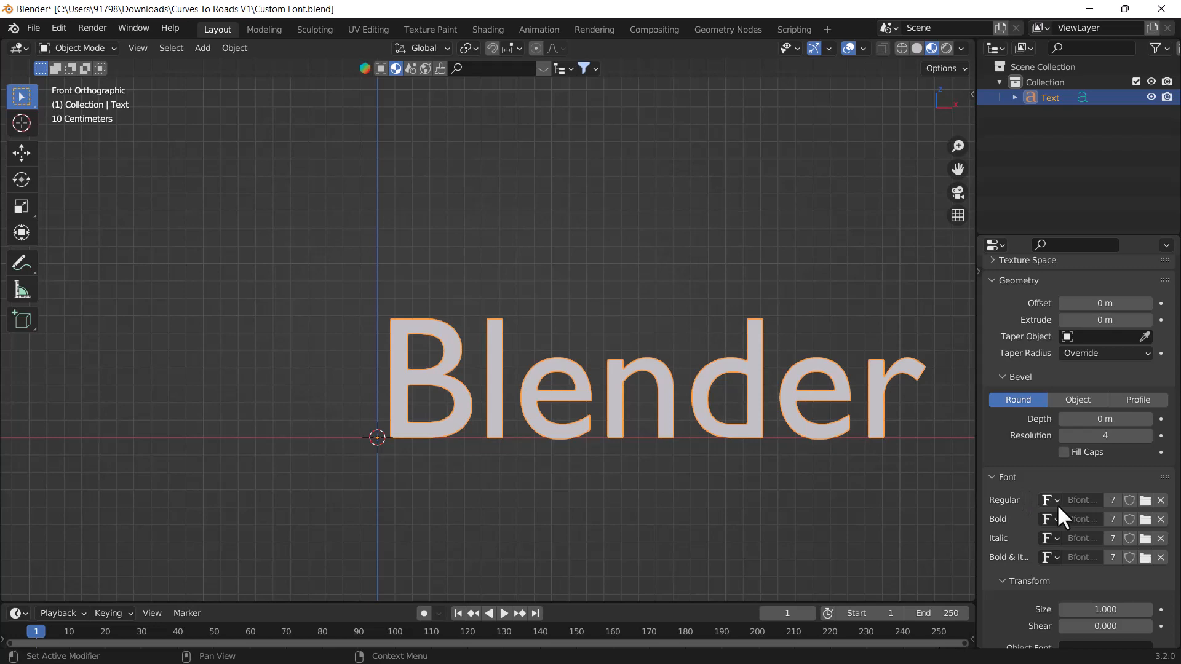
{"action": "mouse_move", "coordinate": [1009, 493]}
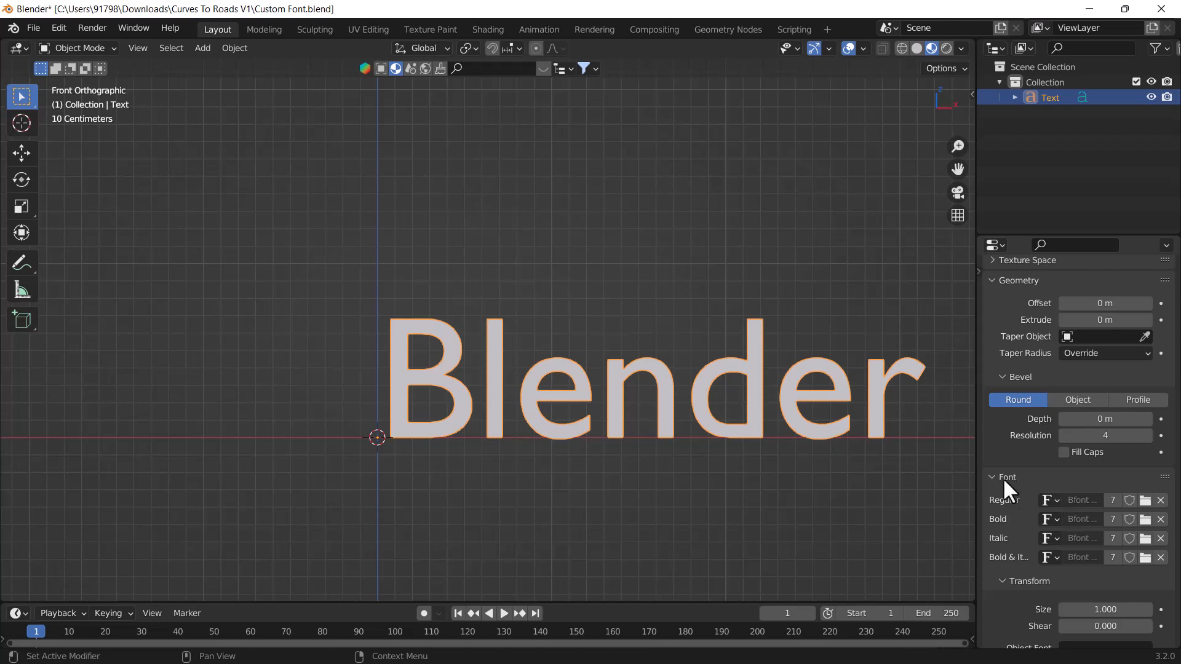
{"action": "mouse_move", "coordinate": [1031, 598]}
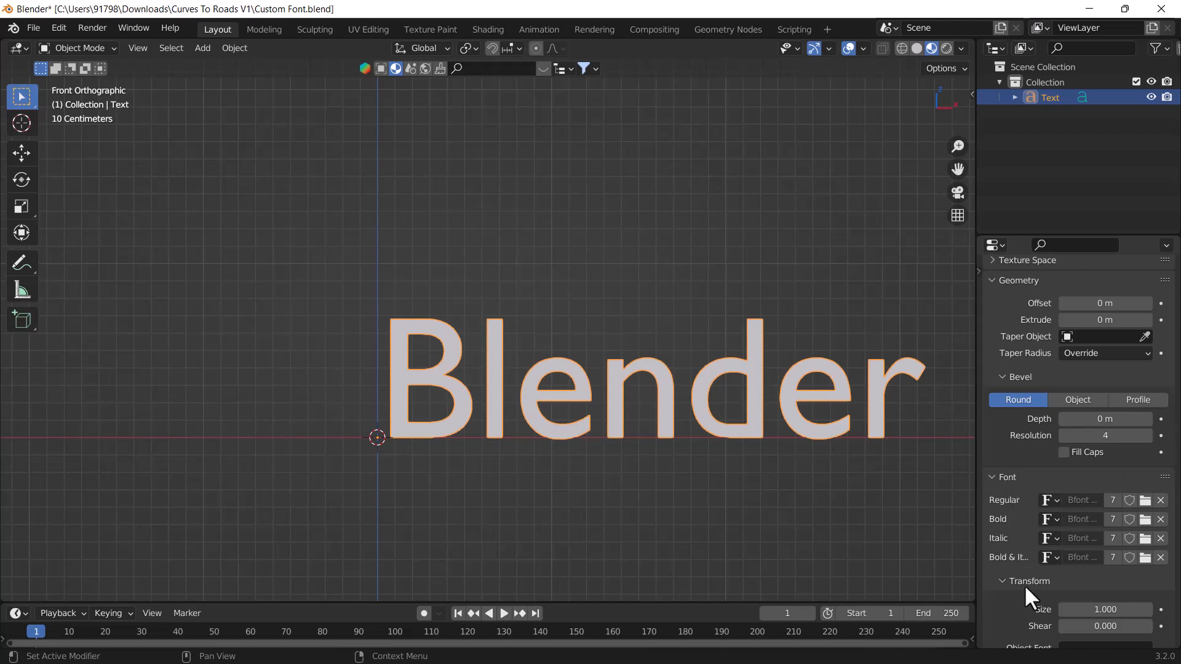
{"action": "mouse_move", "coordinate": [1006, 557]}
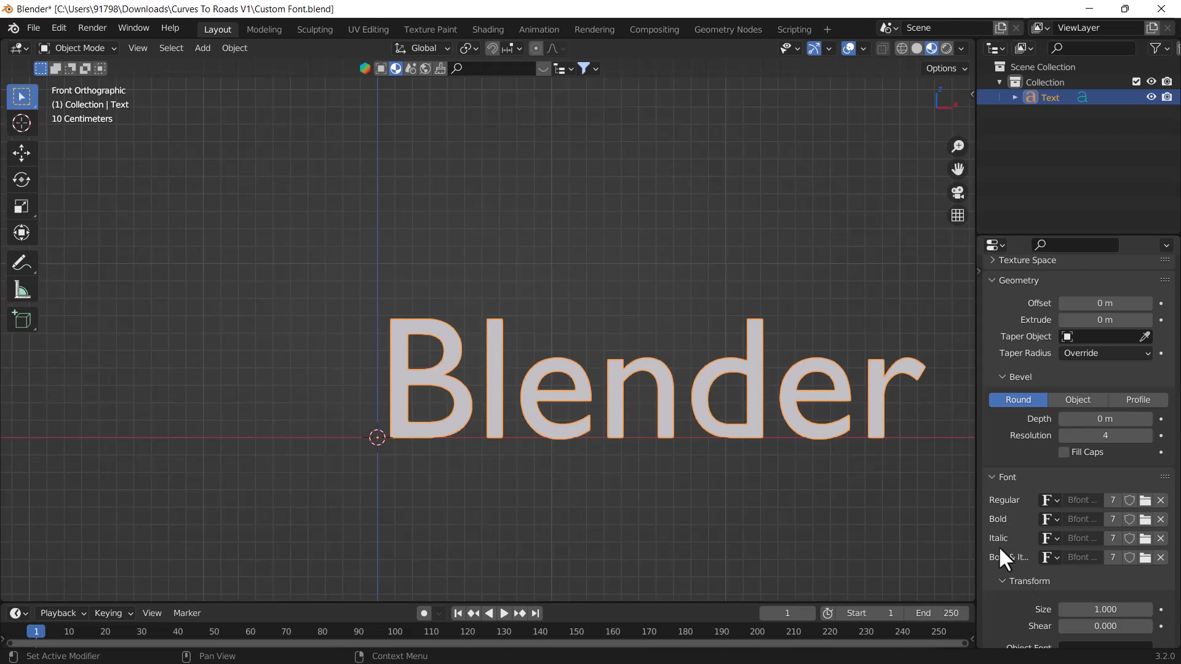
{"action": "mouse_move", "coordinate": [1145, 538]}
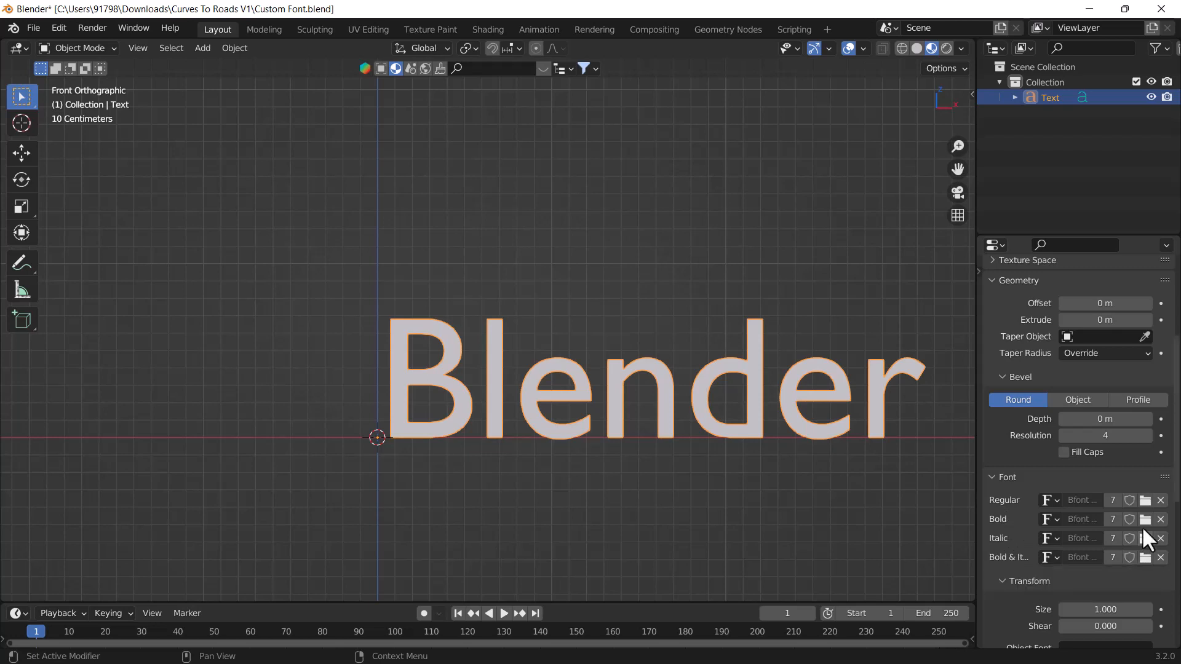
{"action": "mouse_move", "coordinate": [1145, 521]}
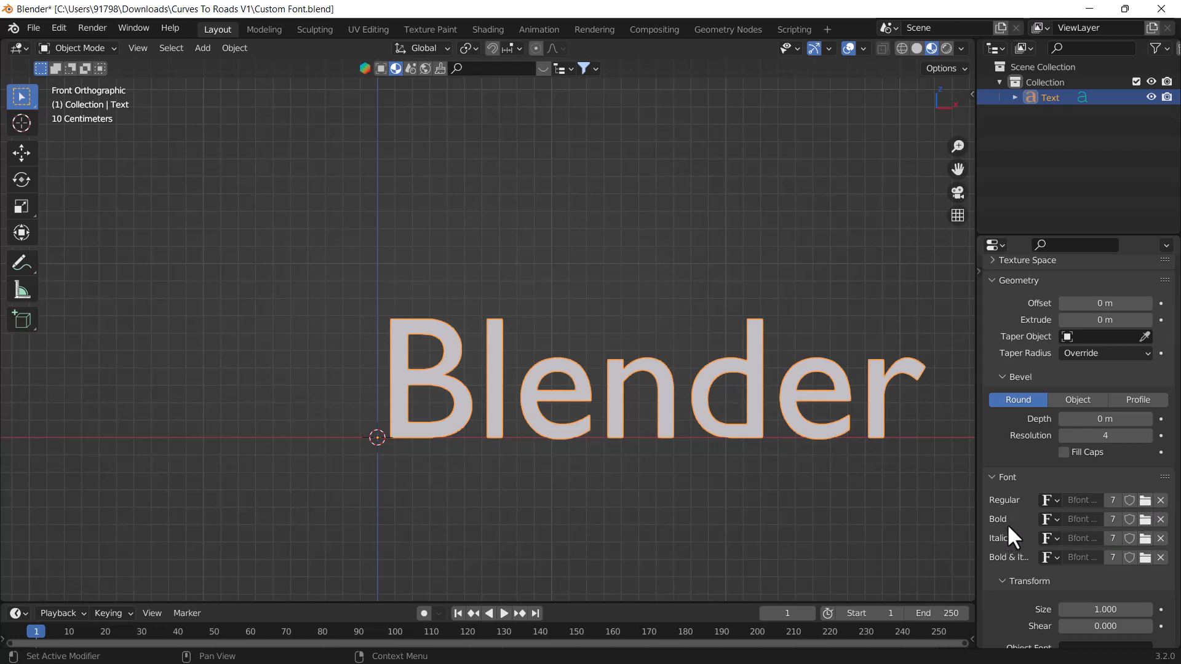
{"action": "mouse_move", "coordinate": [1147, 531]}
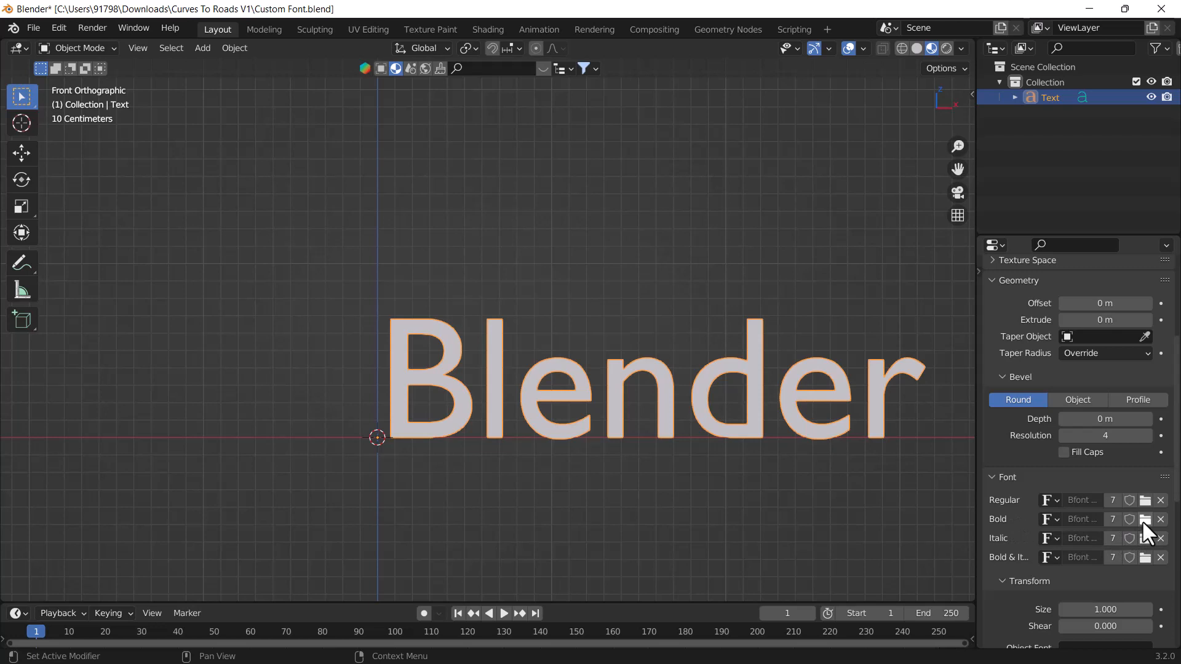
{"action": "mouse_move", "coordinate": [1097, 580]}
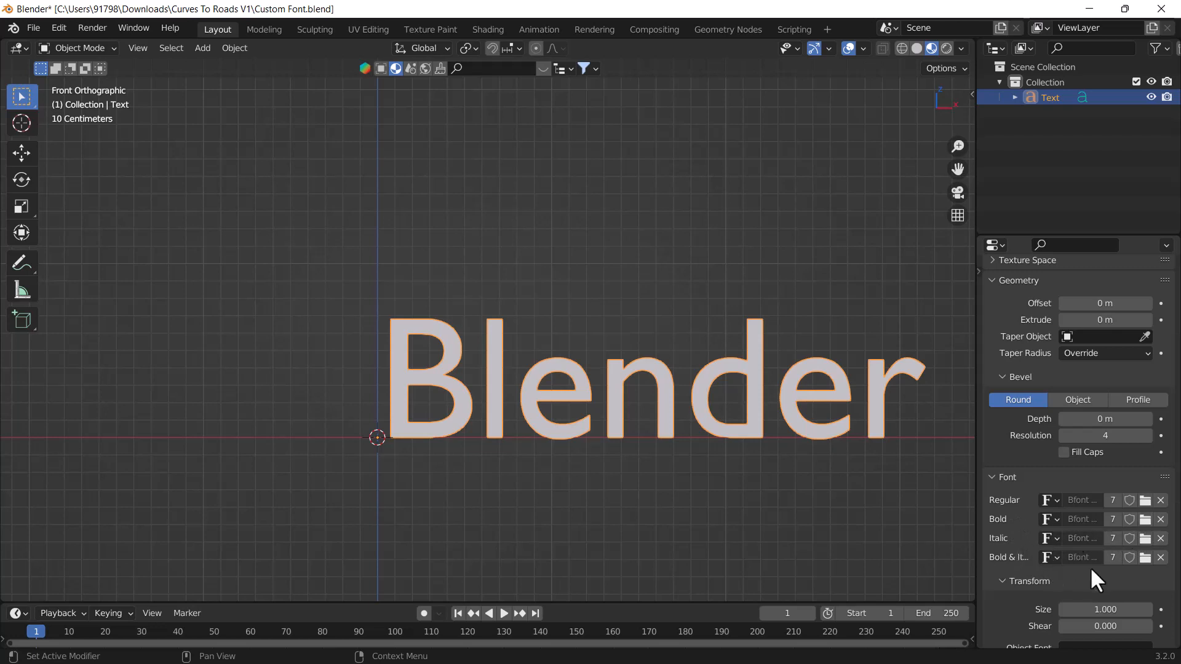
{"action": "mouse_move", "coordinate": [1144, 538]}
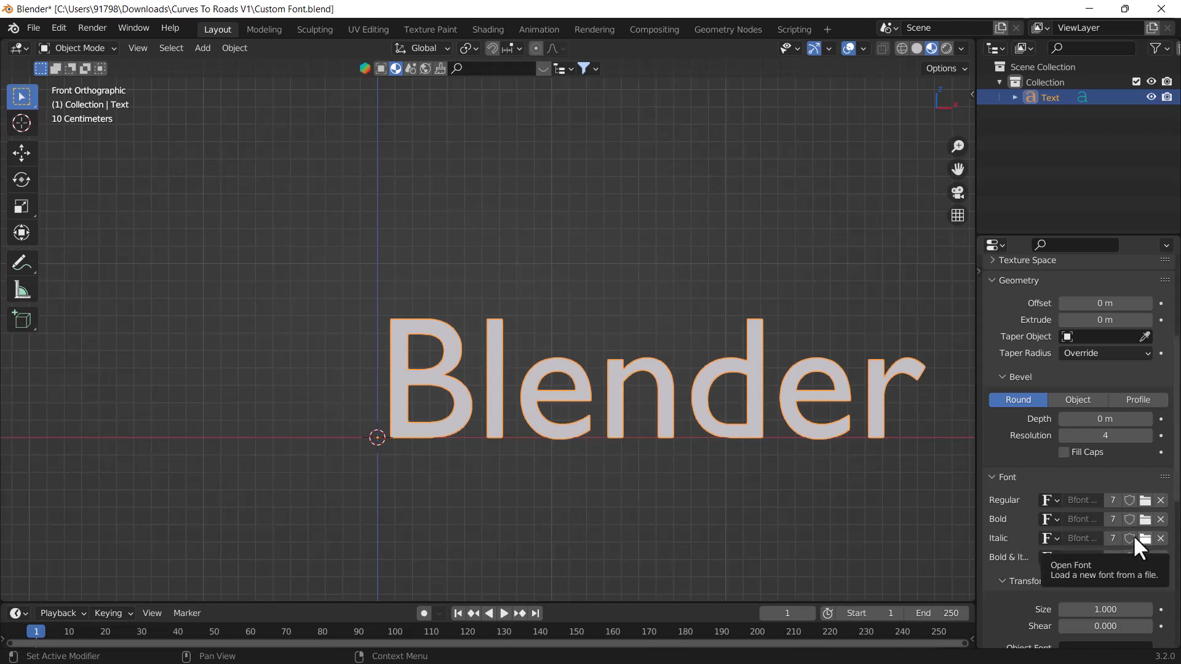
{"action": "mouse_move", "coordinate": [1032, 508]}
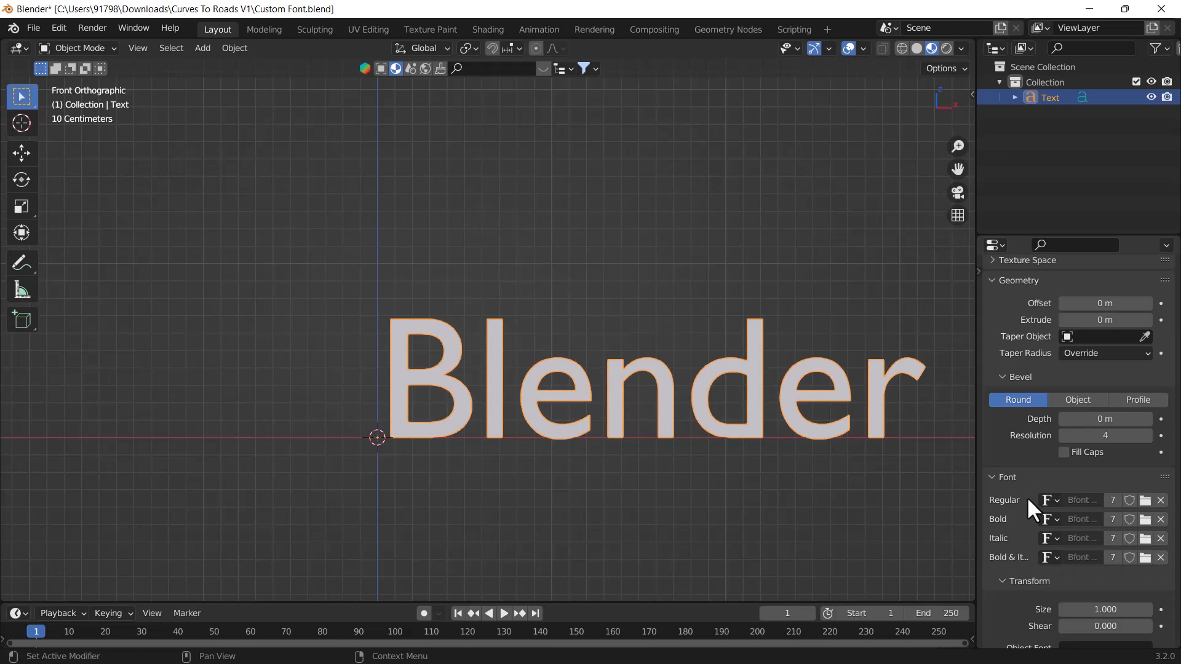
{"action": "mouse_move", "coordinate": [1078, 514]}
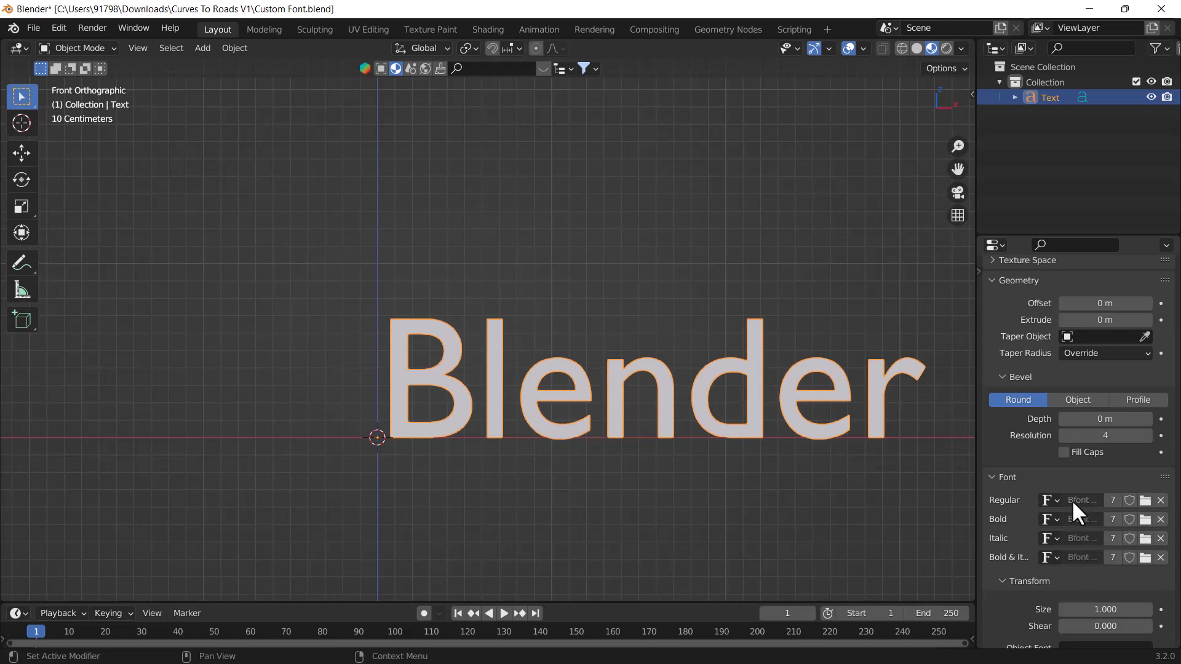
{"action": "mouse_move", "coordinate": [586, 428]}
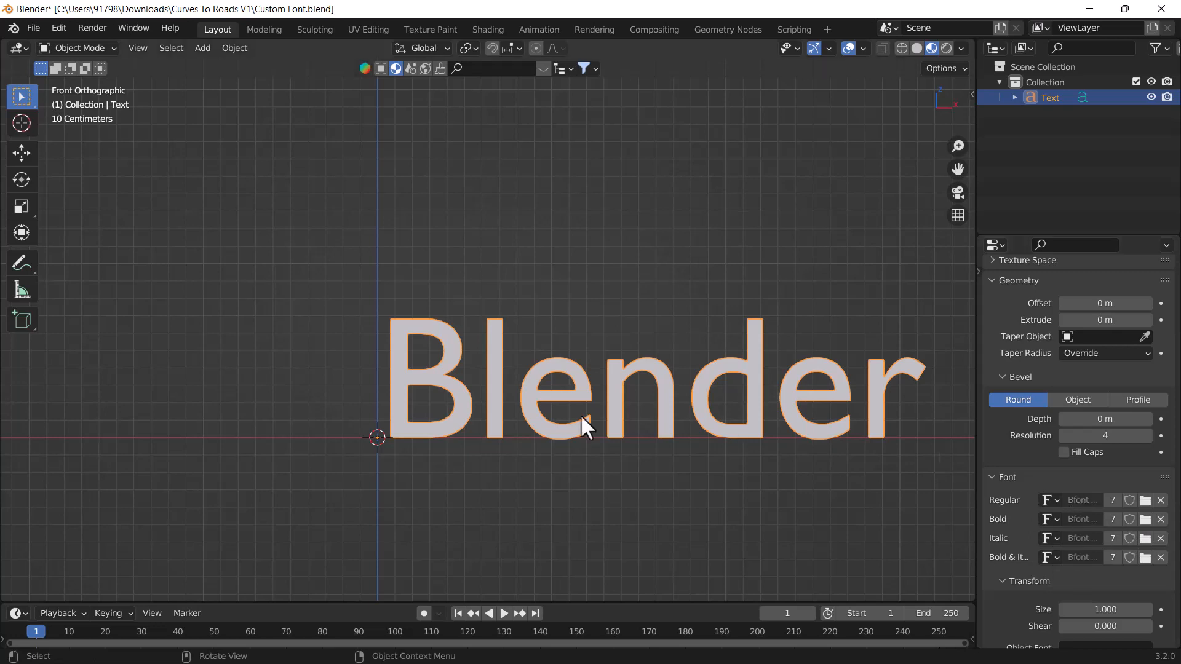
{"action": "mouse_move", "coordinate": [1066, 520]}
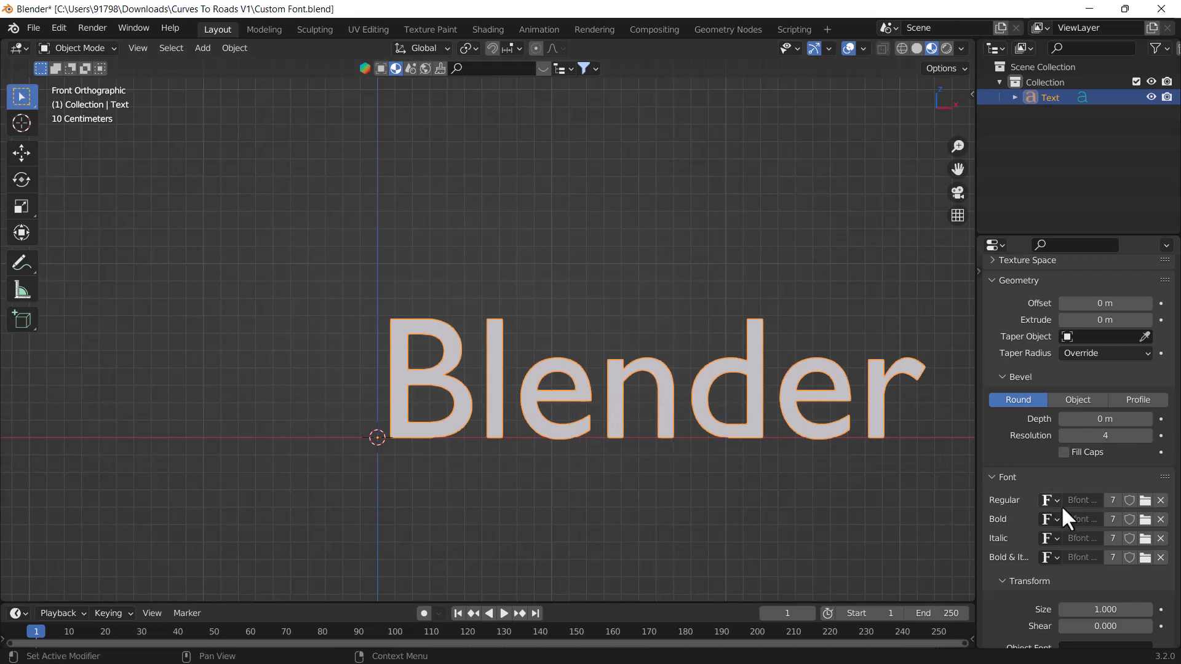
{"action": "mouse_move", "coordinate": [1081, 516]}
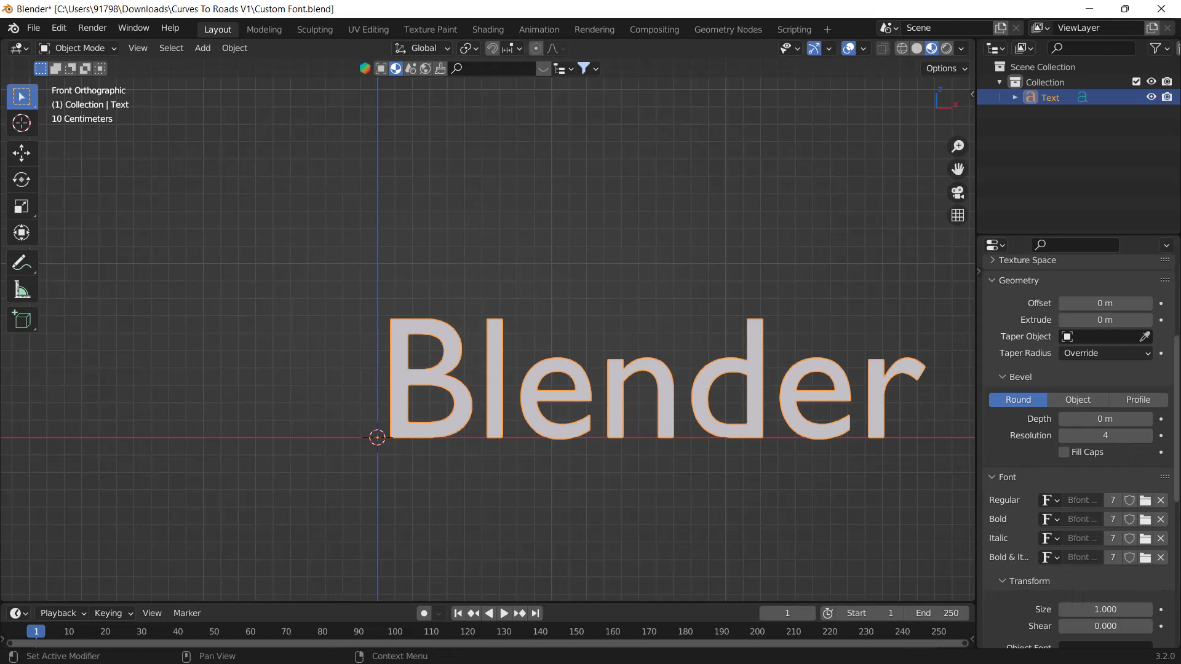
Browse for a new Regular font file and scroll through the Windows Fonts folder
{"action": "left_click", "coordinate": [1144, 500]}
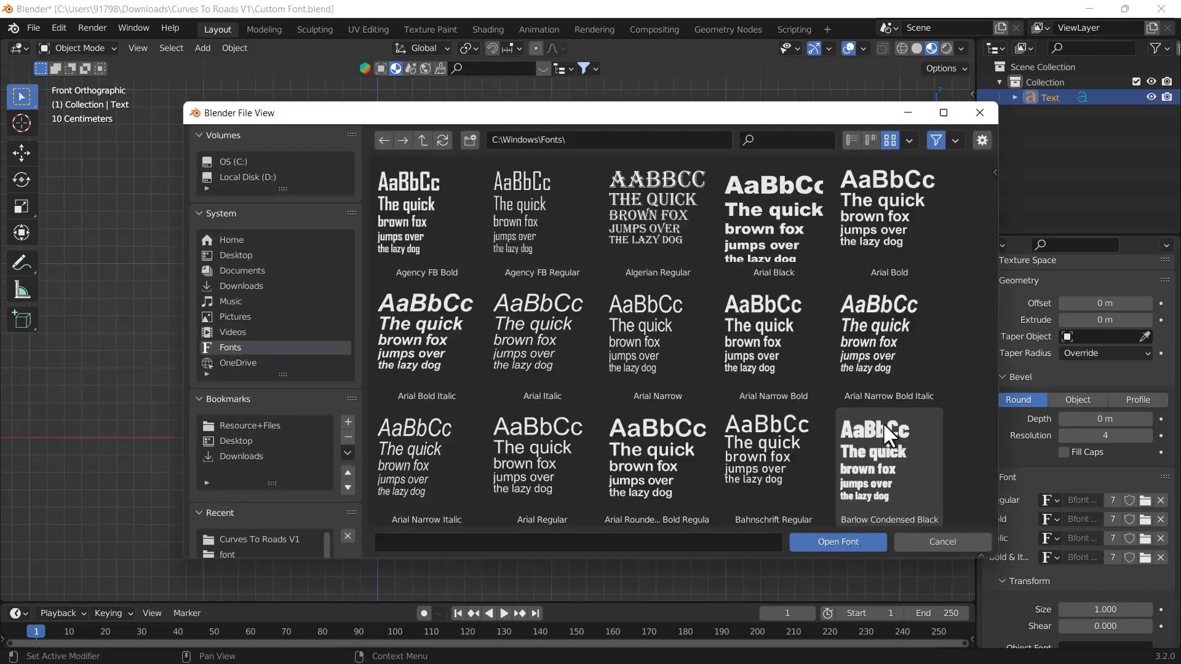
{"action": "mouse_move", "coordinate": [840, 439]}
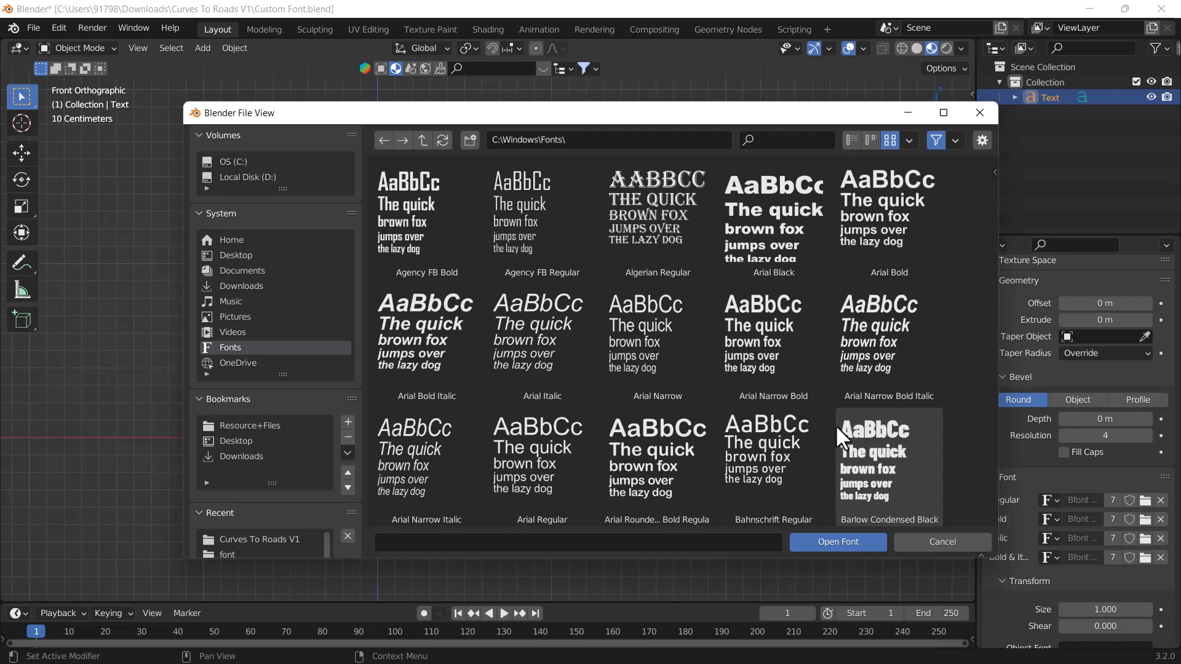
{"action": "scroll", "scroll_direction": "down", "scroll_amount": 3}
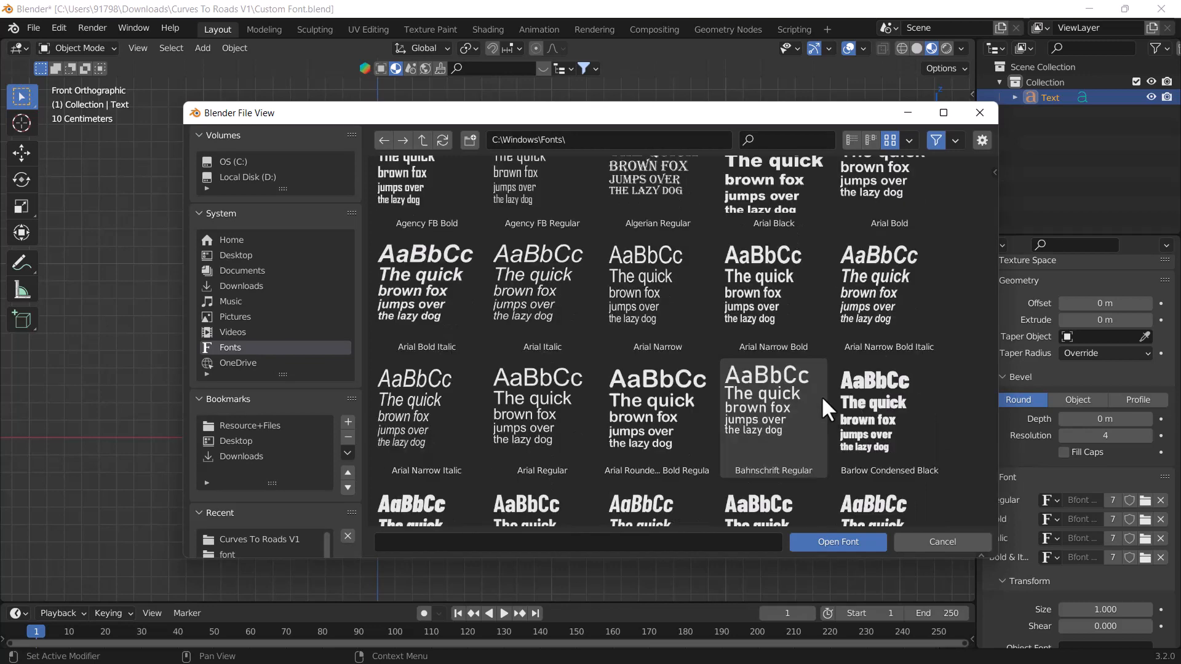
{"action": "scroll", "scroll_direction": "down", "scroll_amount": 3}
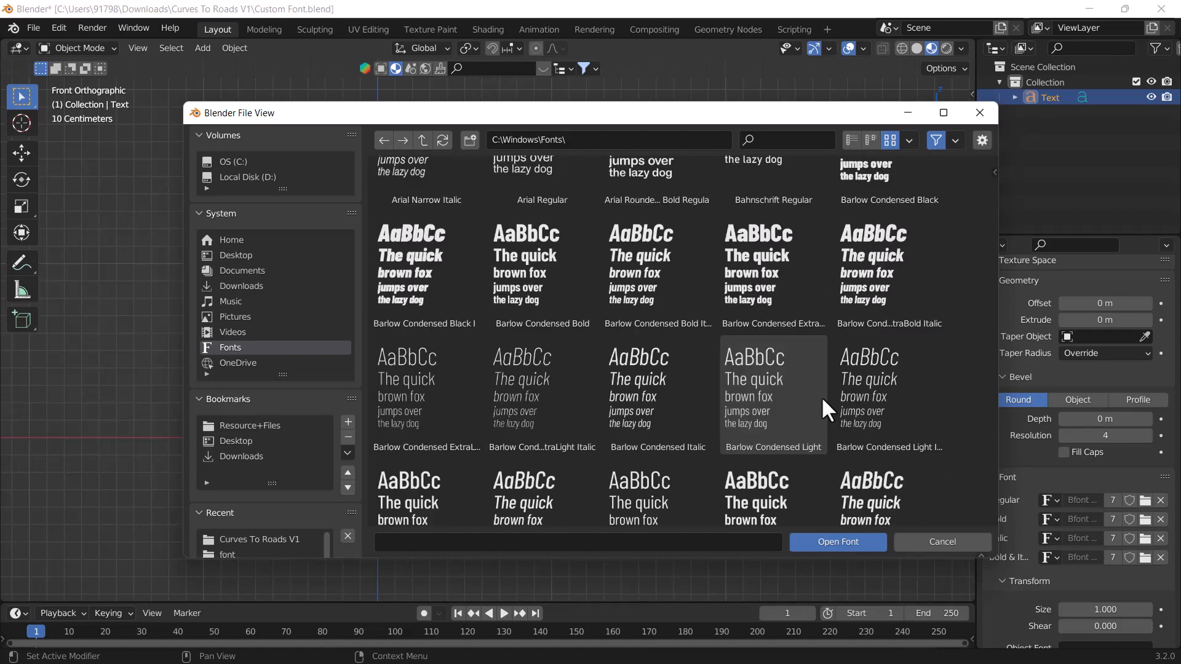
{"action": "scroll", "scroll_direction": "down", "scroll_amount": 3}
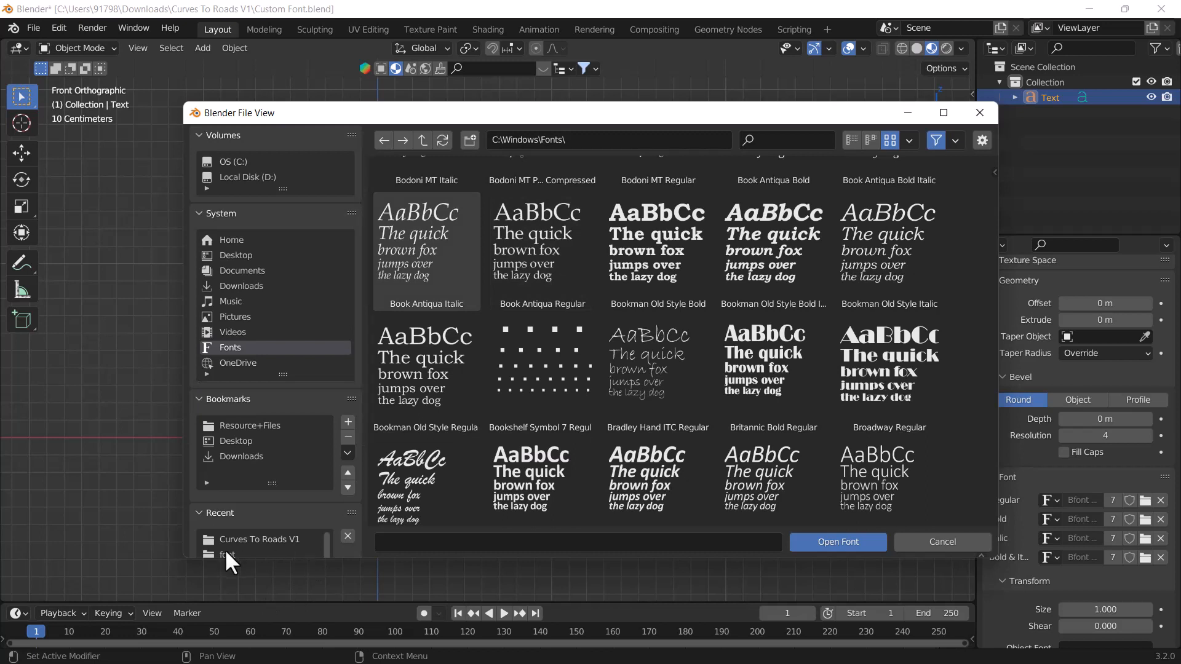
Load Origin Tech Demo Regular from the downloaded font folder as the regular font
{"action": "double_click", "coordinate": [227, 554]}
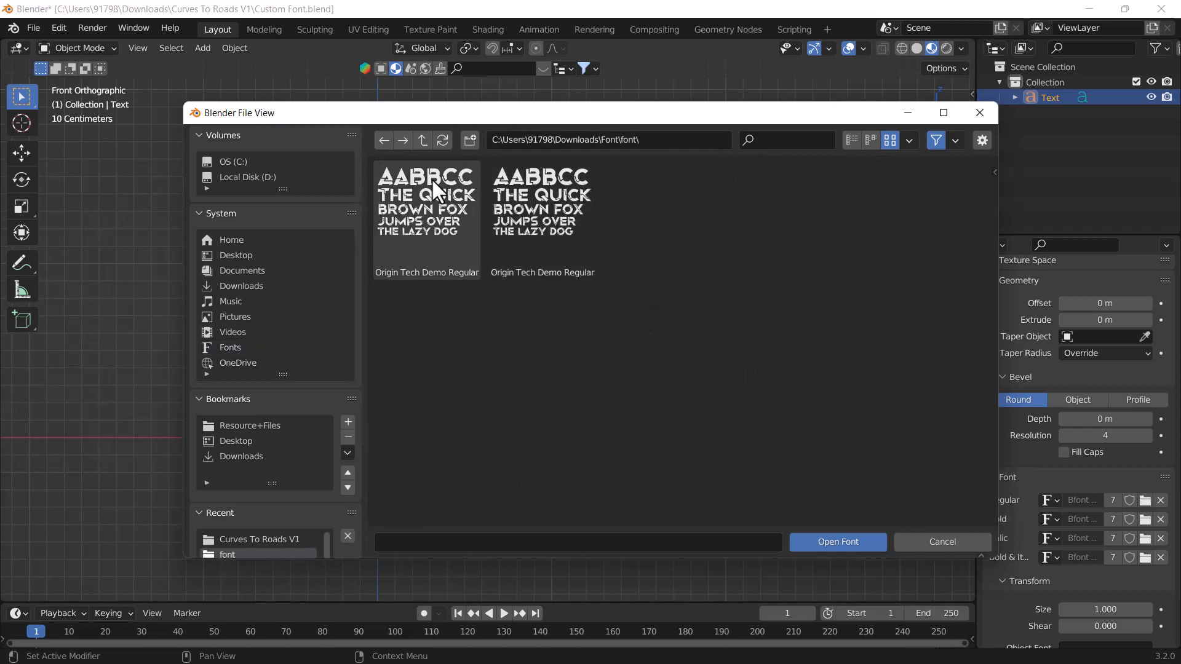
{"action": "mouse_move", "coordinate": [459, 234]}
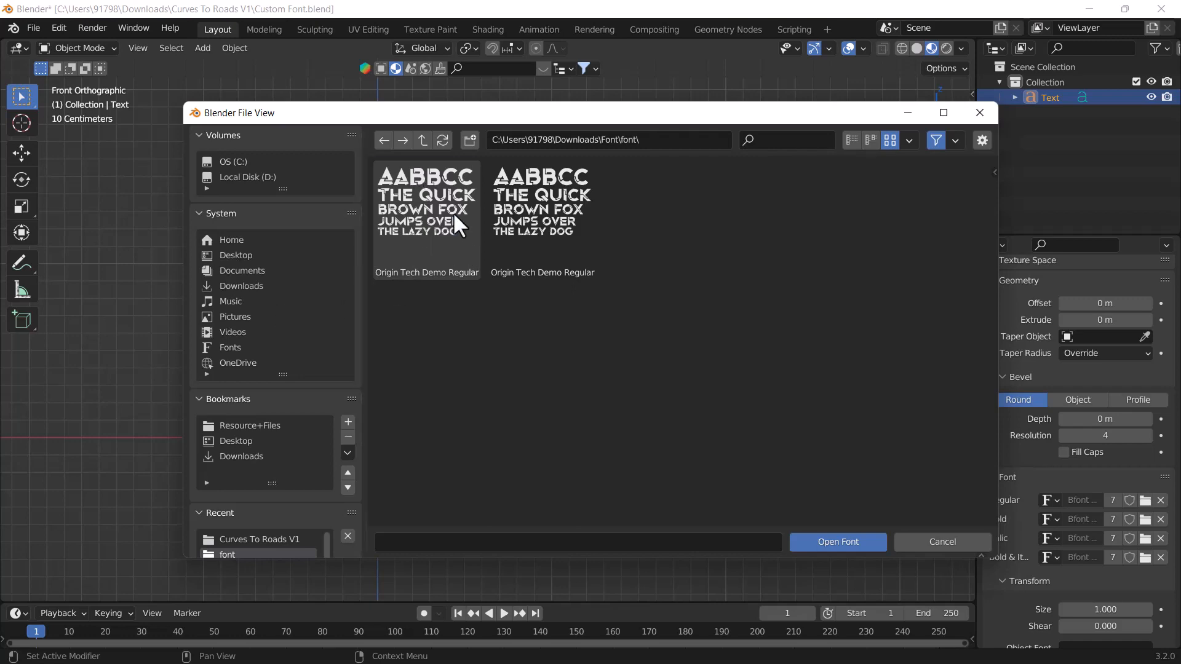
{"action": "left_click", "coordinate": [837, 541]}
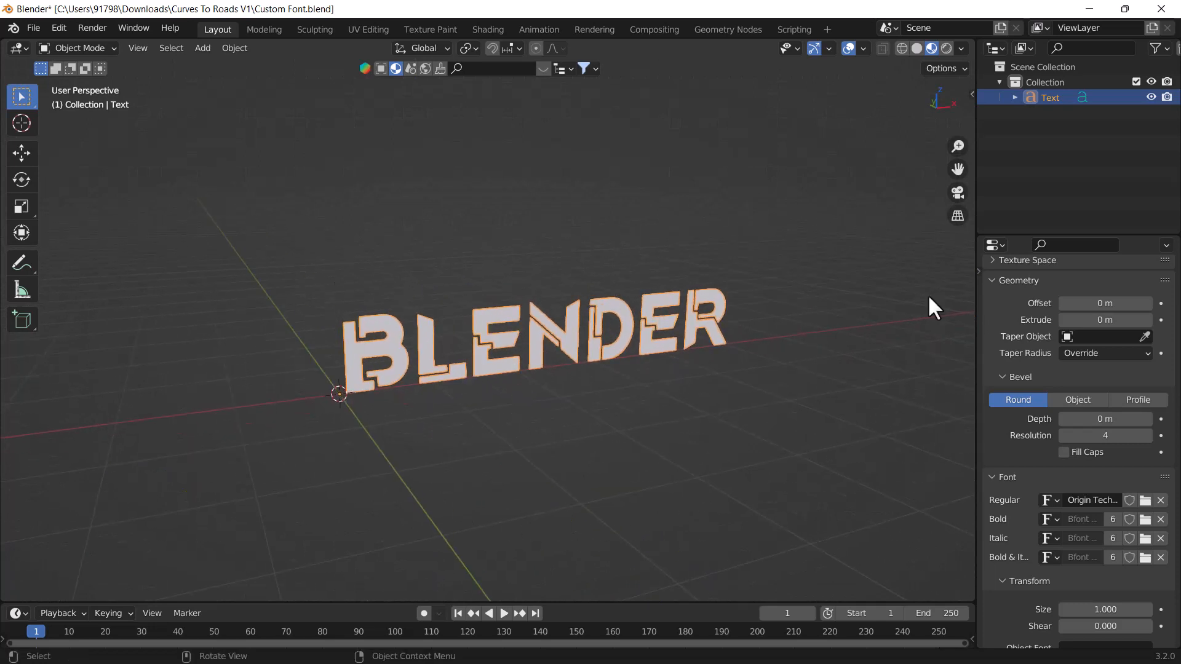
{"action": "mouse_move", "coordinate": [1047, 399]}
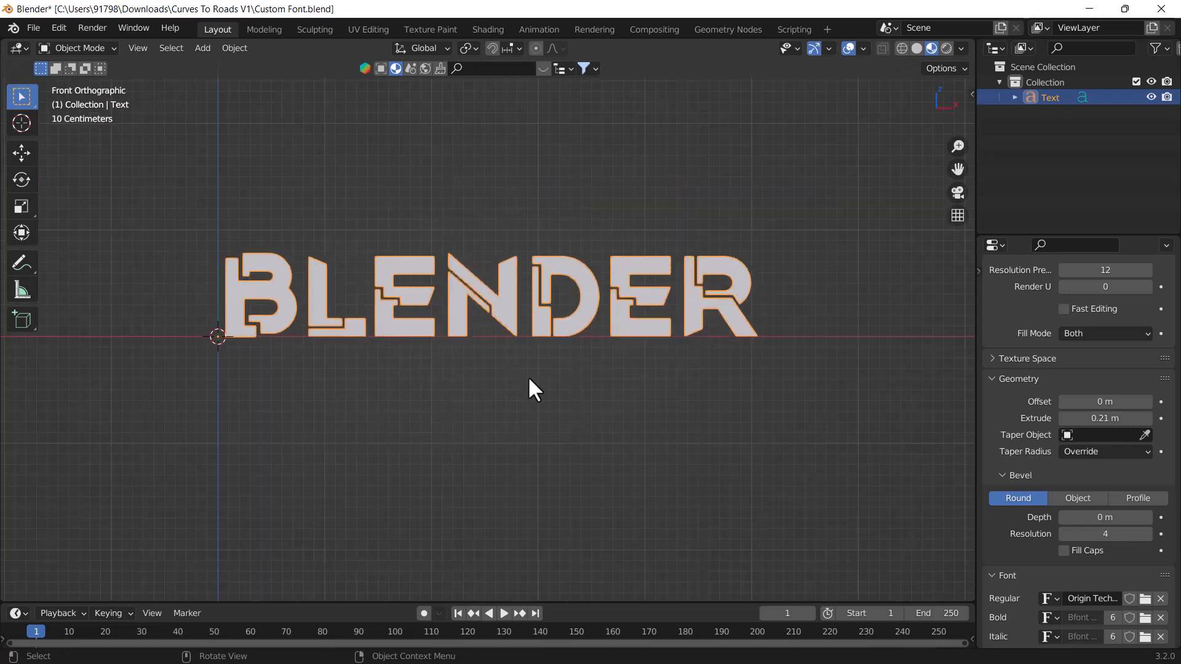
Set Paragraph horizontal alignment from Left to Center
{"action": "scroll", "scroll_direction": "down", "scroll_amount": 3}
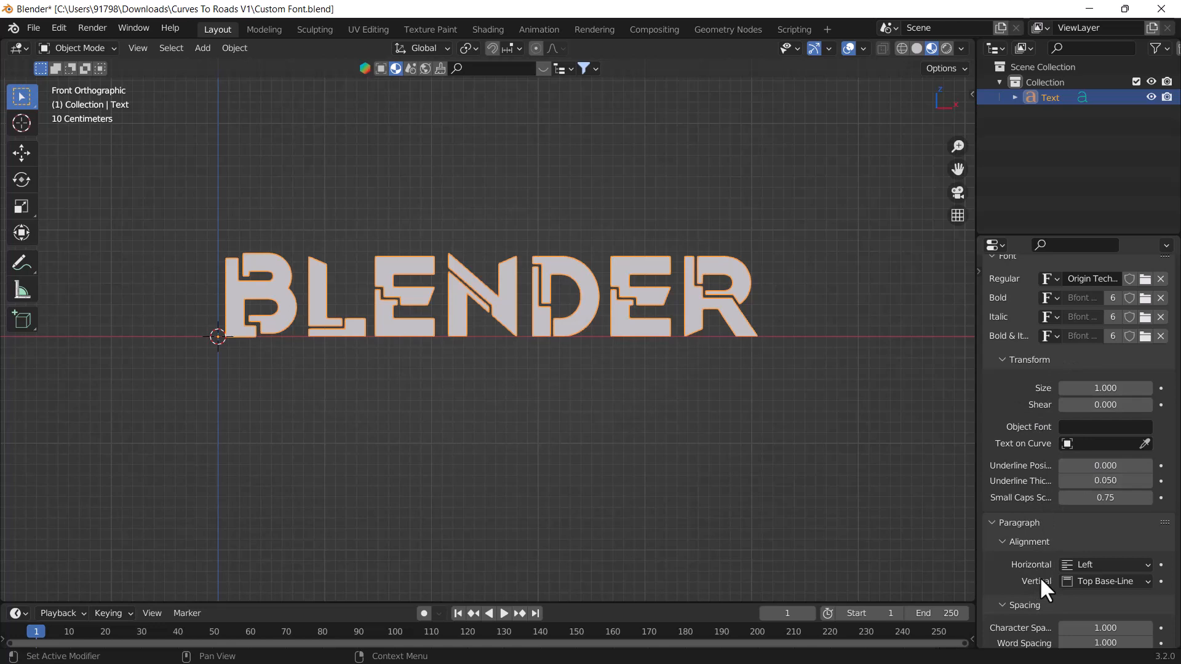
{"action": "mouse_move", "coordinate": [1013, 582]}
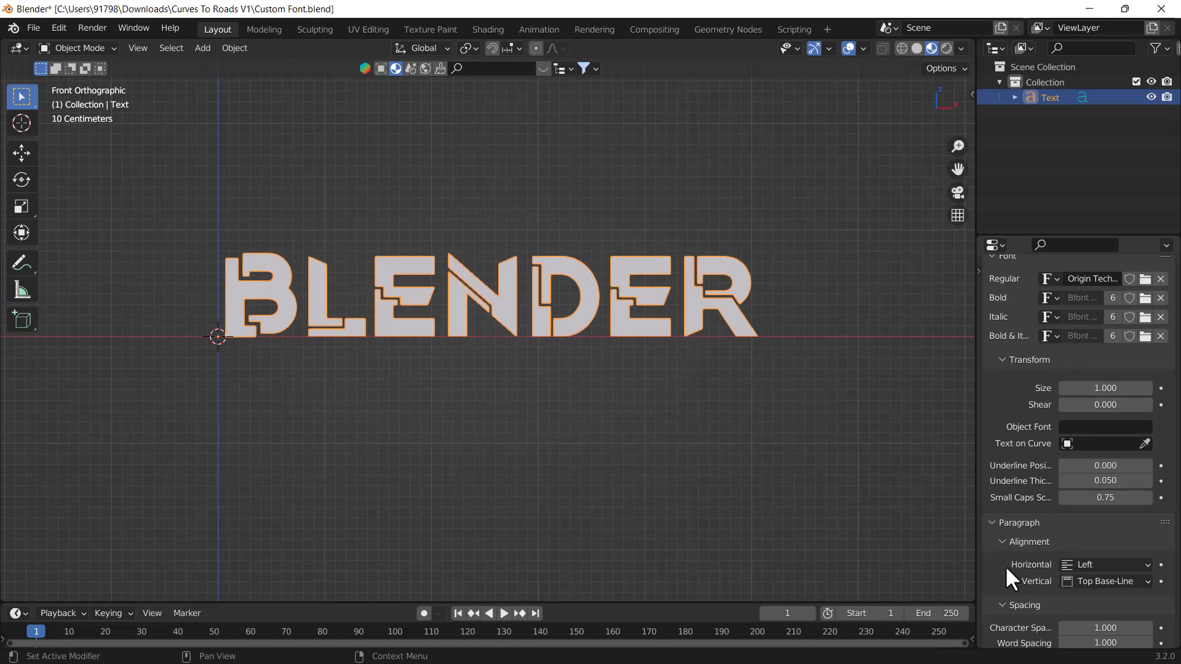
{"action": "mouse_move", "coordinate": [1104, 576]}
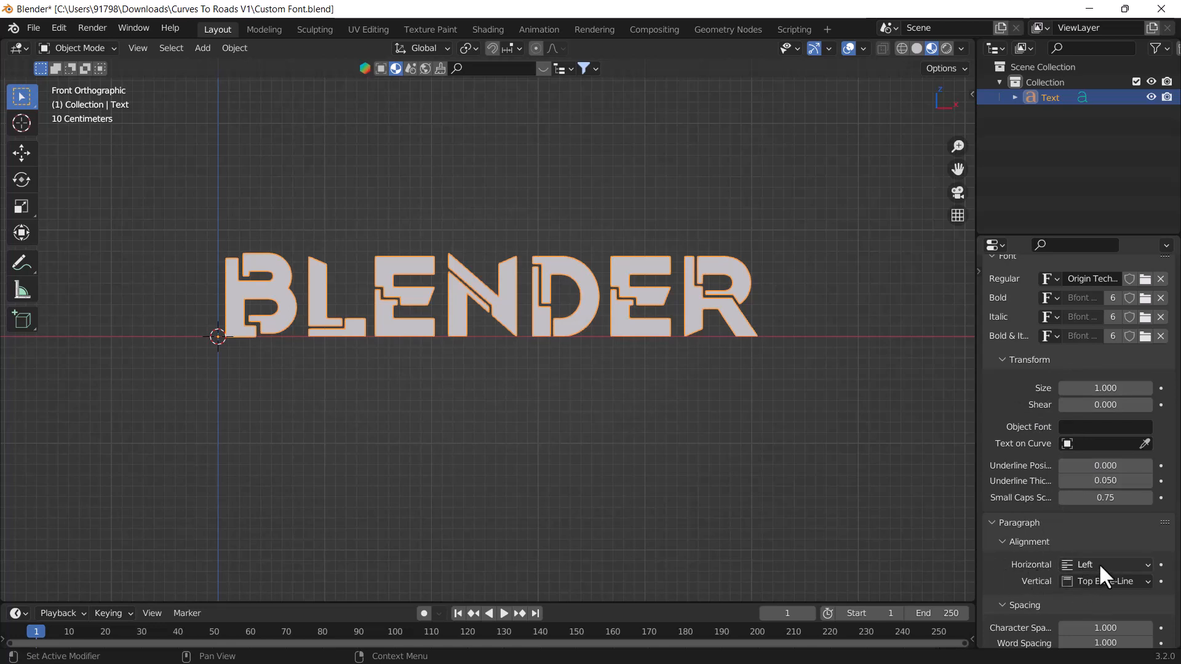
{"action": "left_click", "coordinate": [1103, 564]}
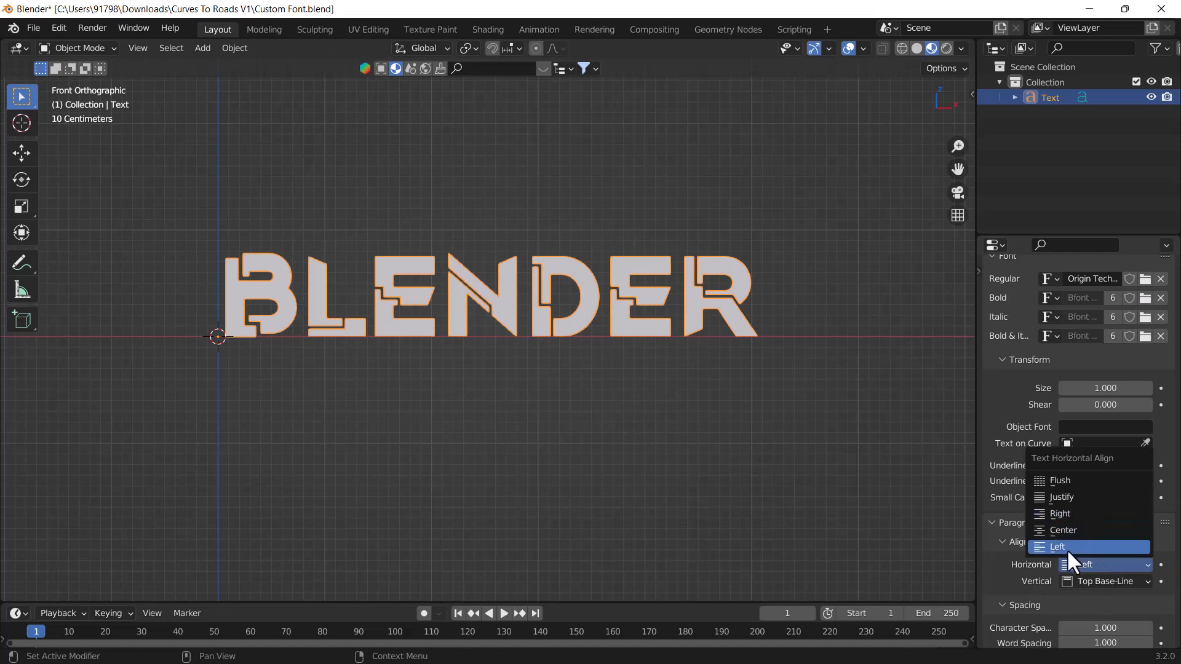
{"action": "left_click", "coordinate": [1063, 530]}
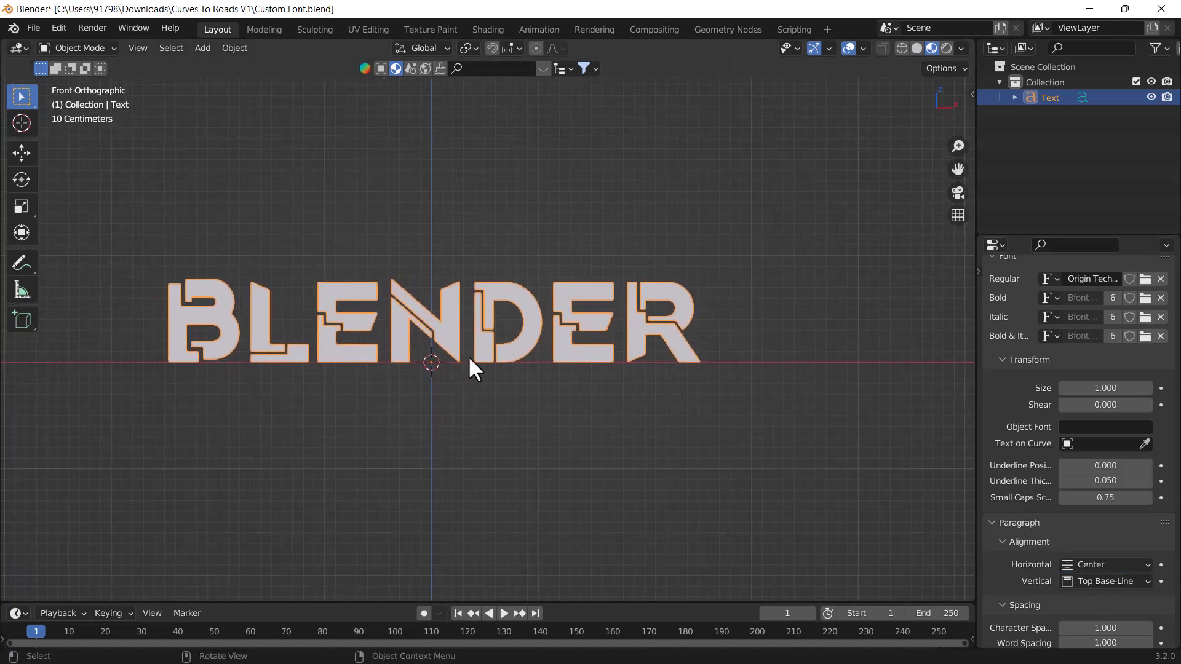
{"action": "scroll", "scroll_direction": "down", "scroll_amount": 3}
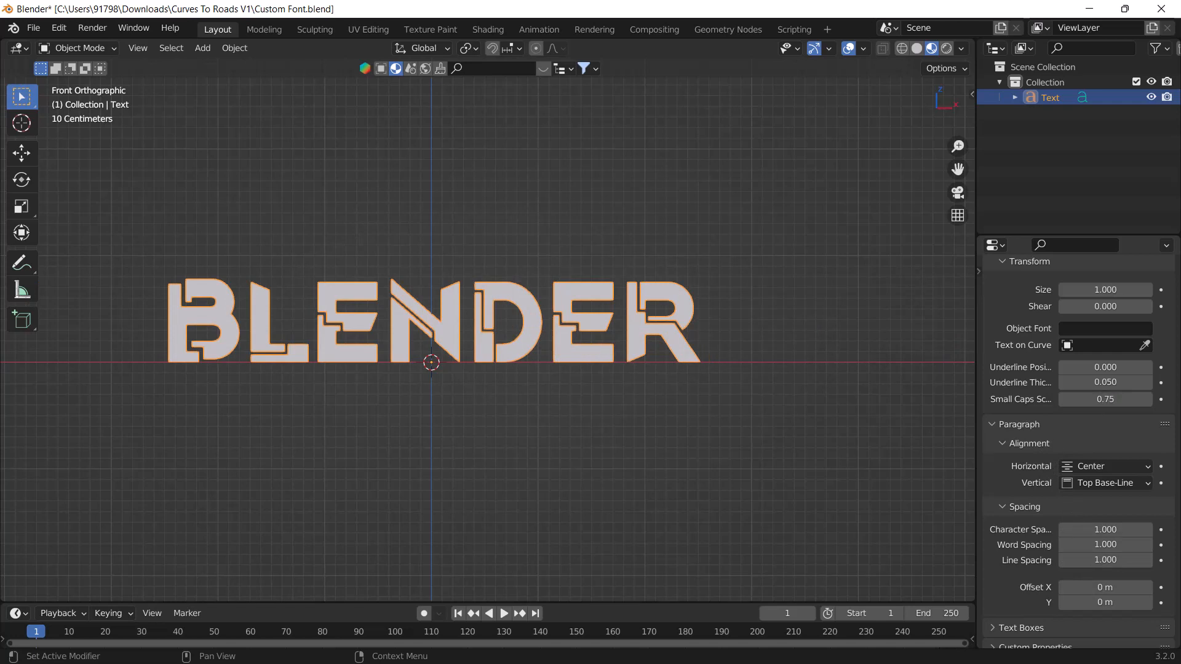
{"action": "mouse_move", "coordinate": [1104, 399]}
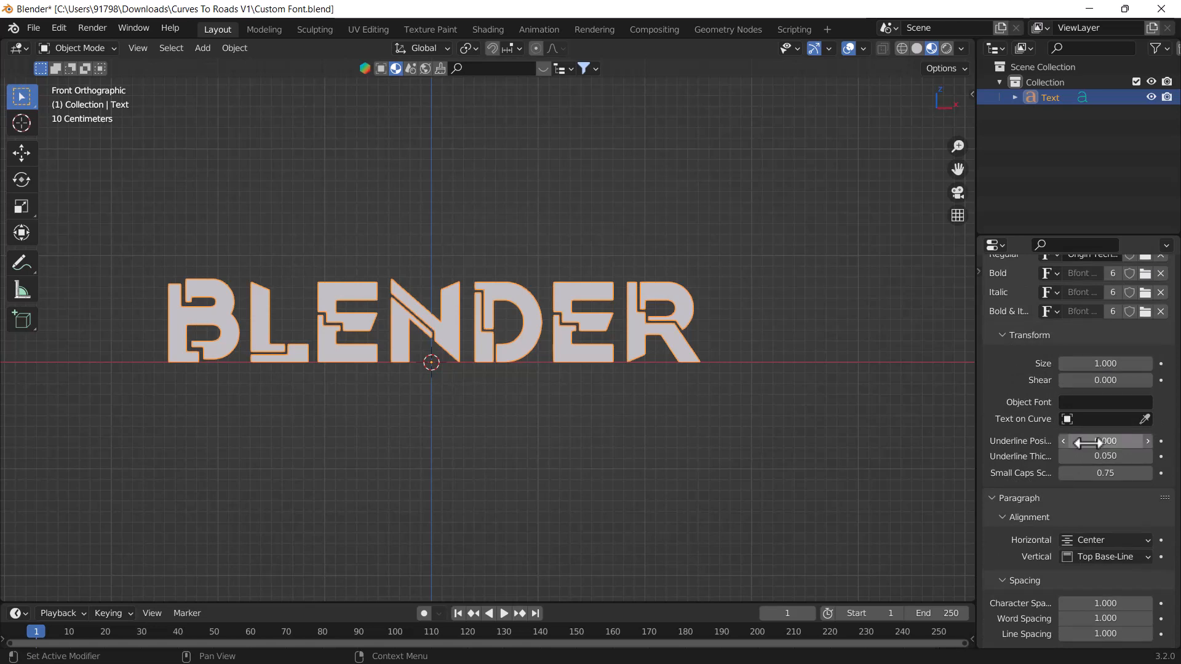
{"action": "mouse_move", "coordinate": [1047, 530]}
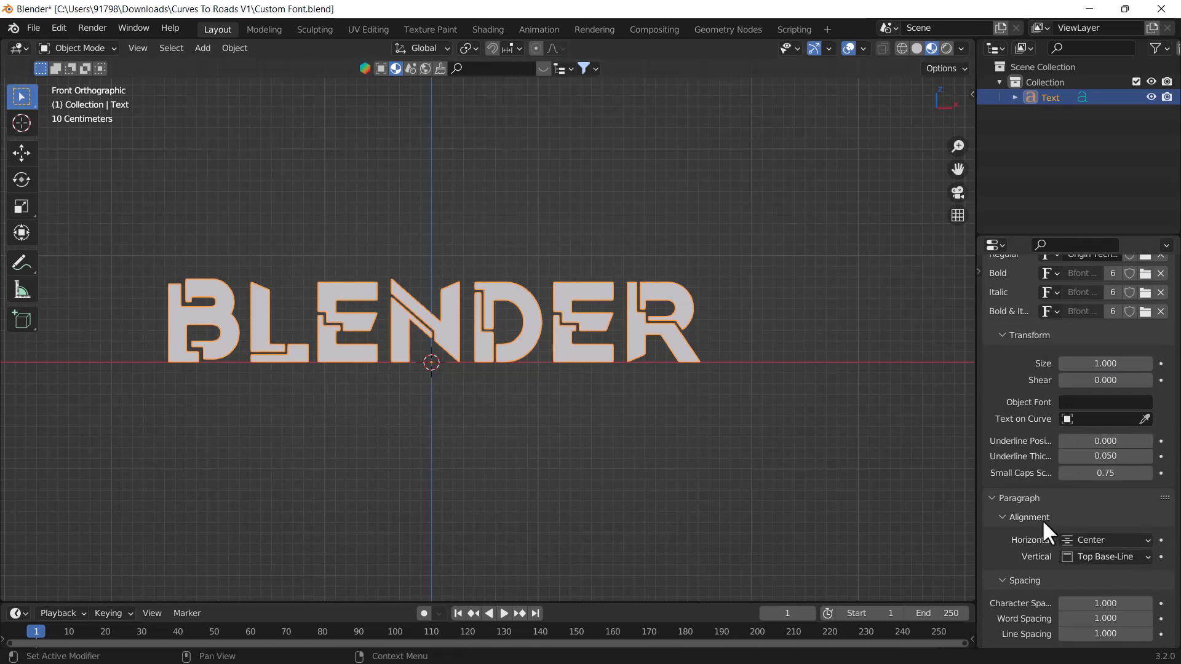
{"action": "scroll", "scroll_direction": "up", "scroll_amount": 3}
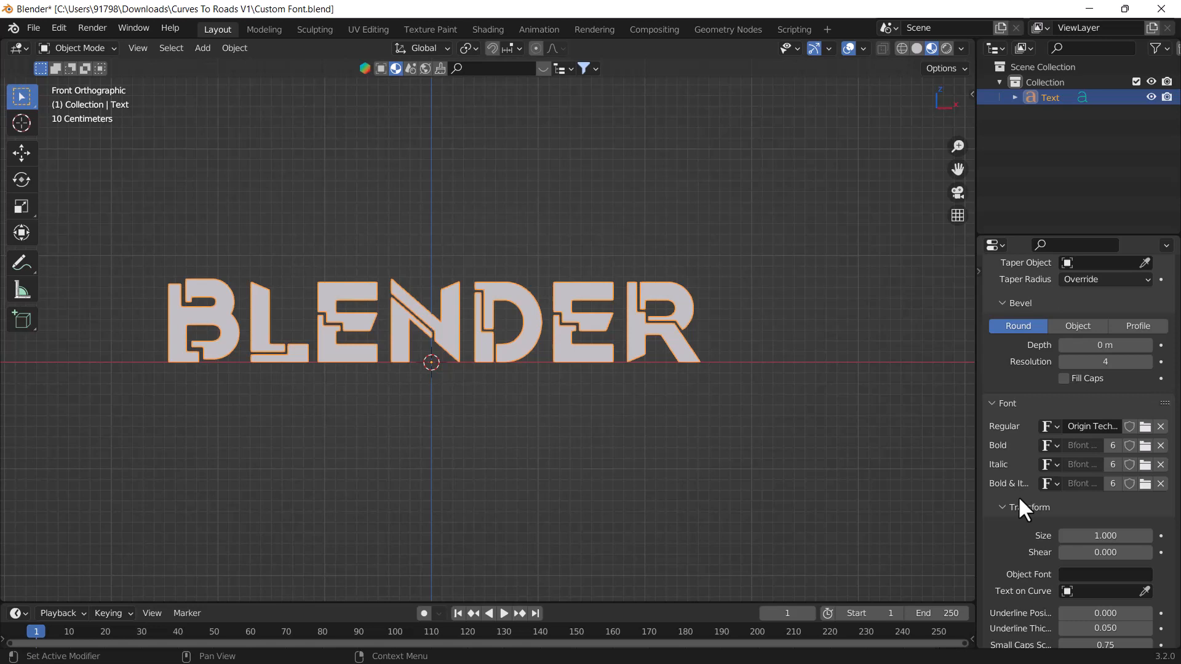
{"action": "scroll", "scroll_direction": "up", "scroll_amount": 3}
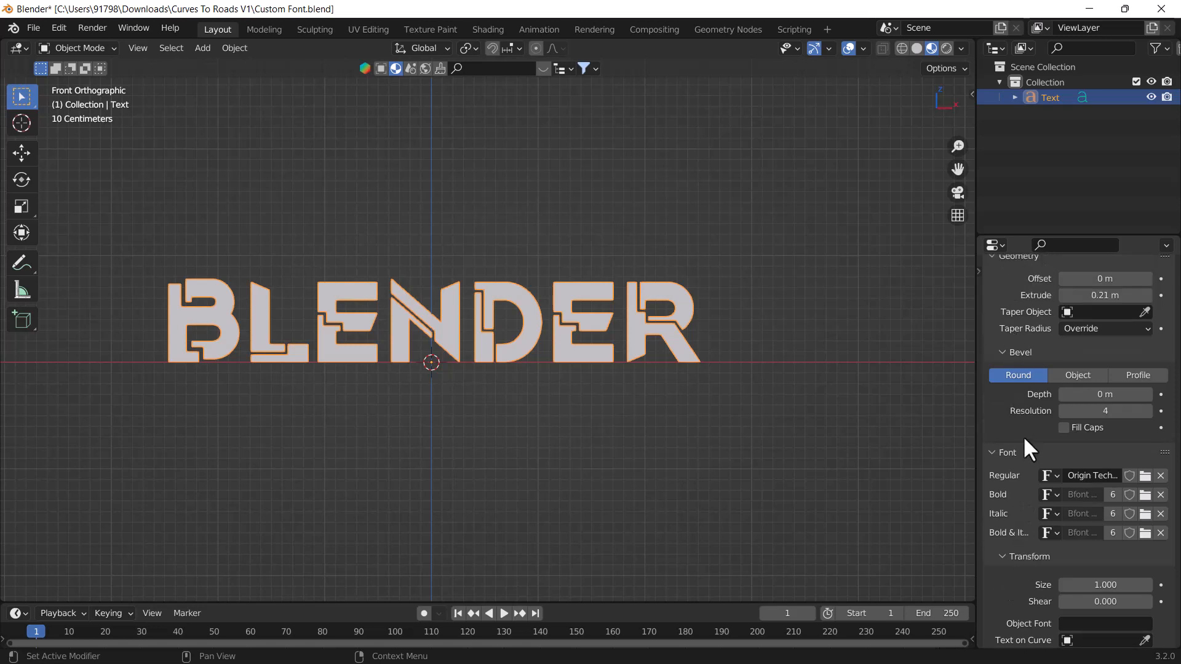
{"action": "scroll", "scroll_direction": "up", "scroll_amount": 3}
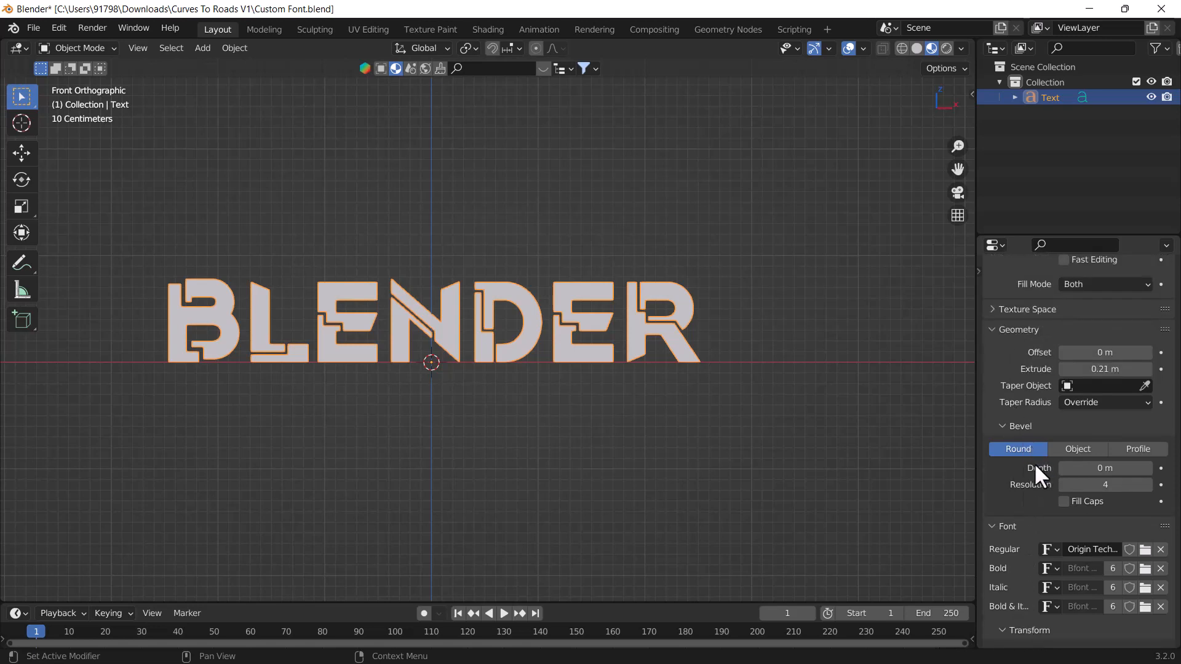
{"action": "mouse_move", "coordinate": [802, 563]}
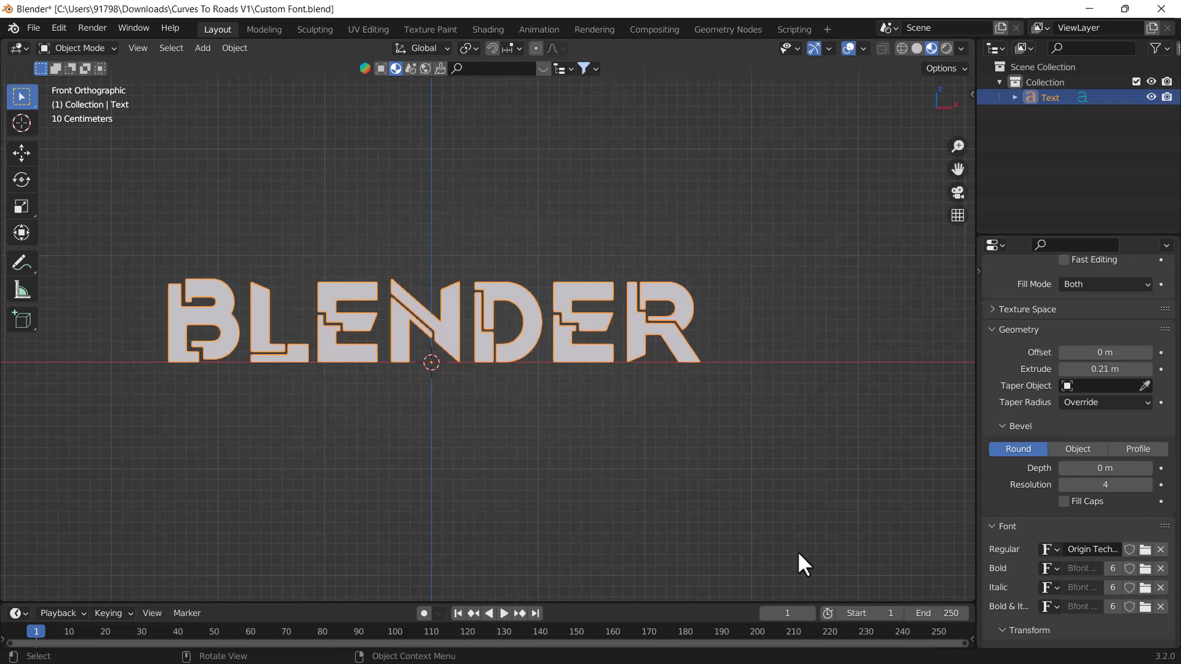